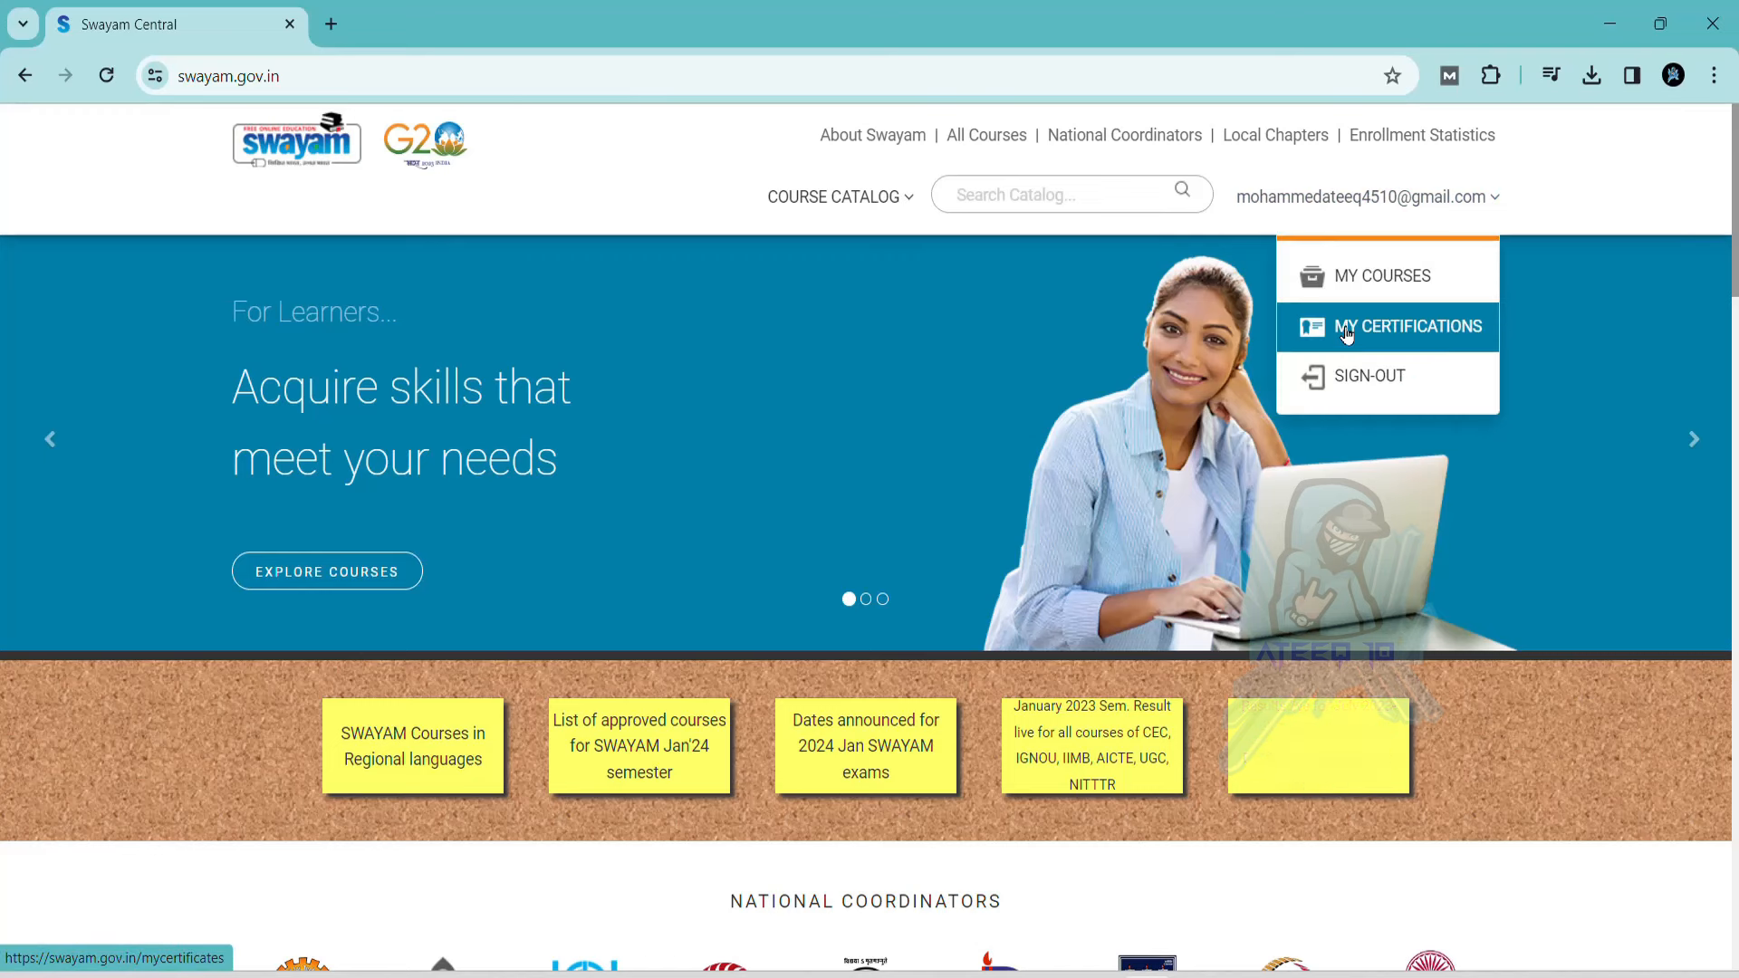
# Step: Open My Courses, search 'bus', and select the Business Intelligence & Analytics course card
pyautogui.click(1409, 326)
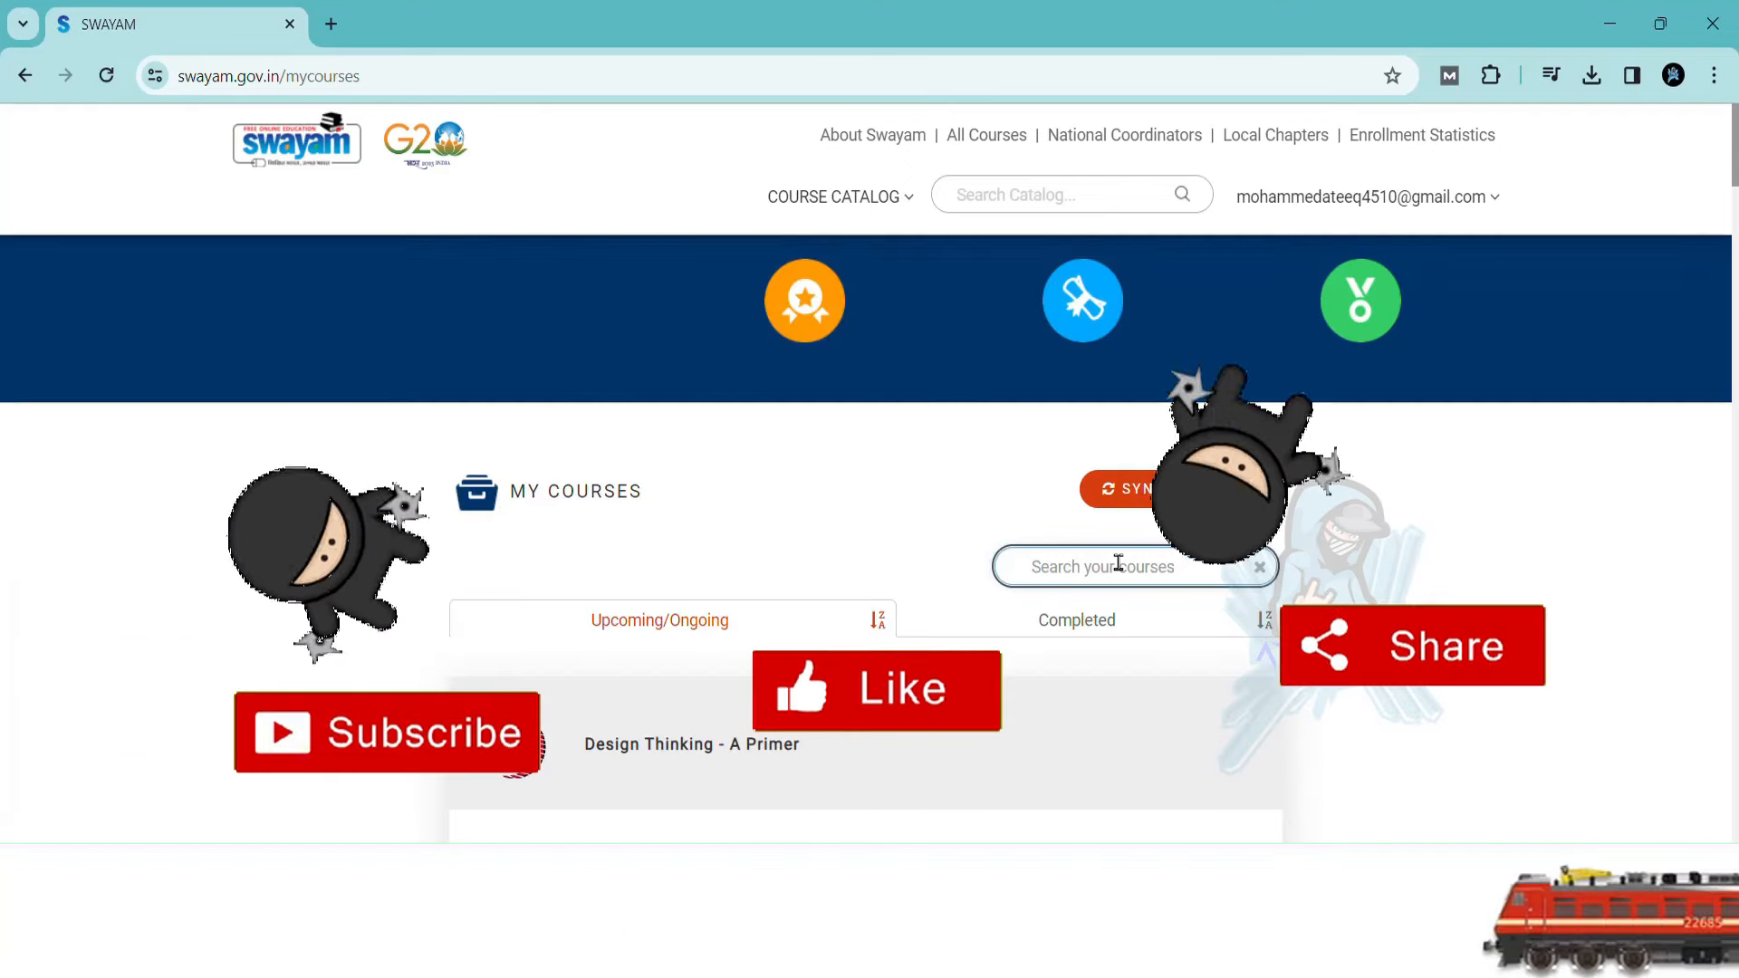
pyautogui.write('bus')
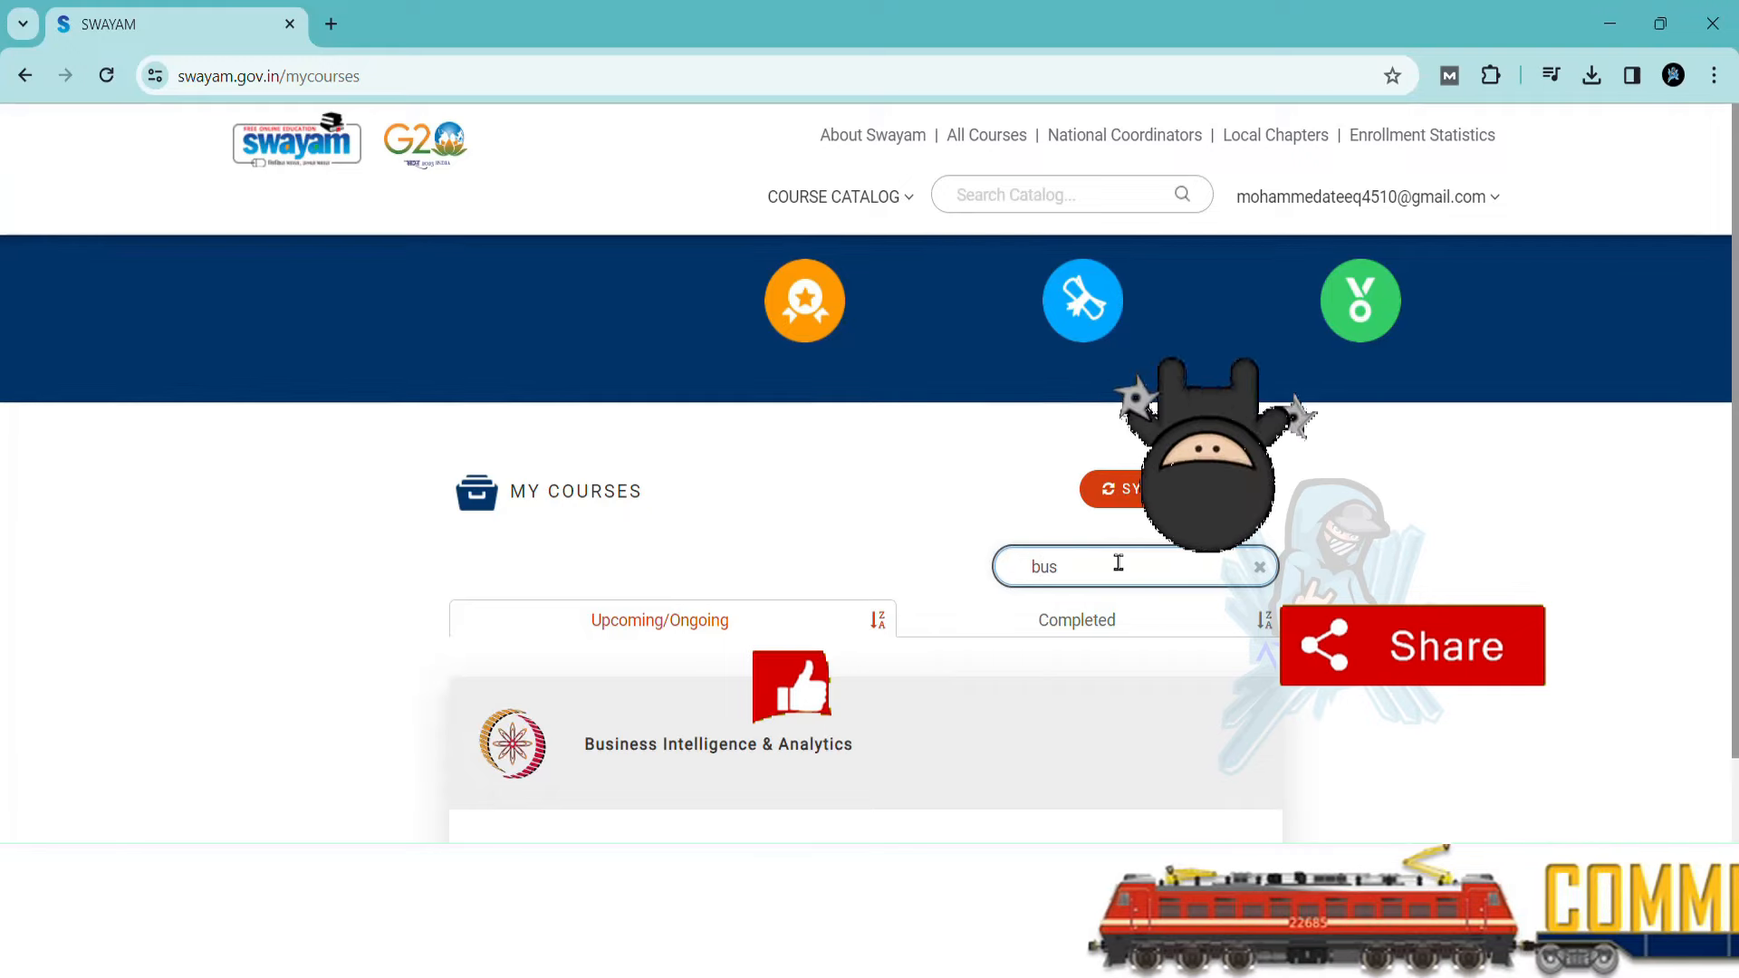
pyautogui.scroll(-3)
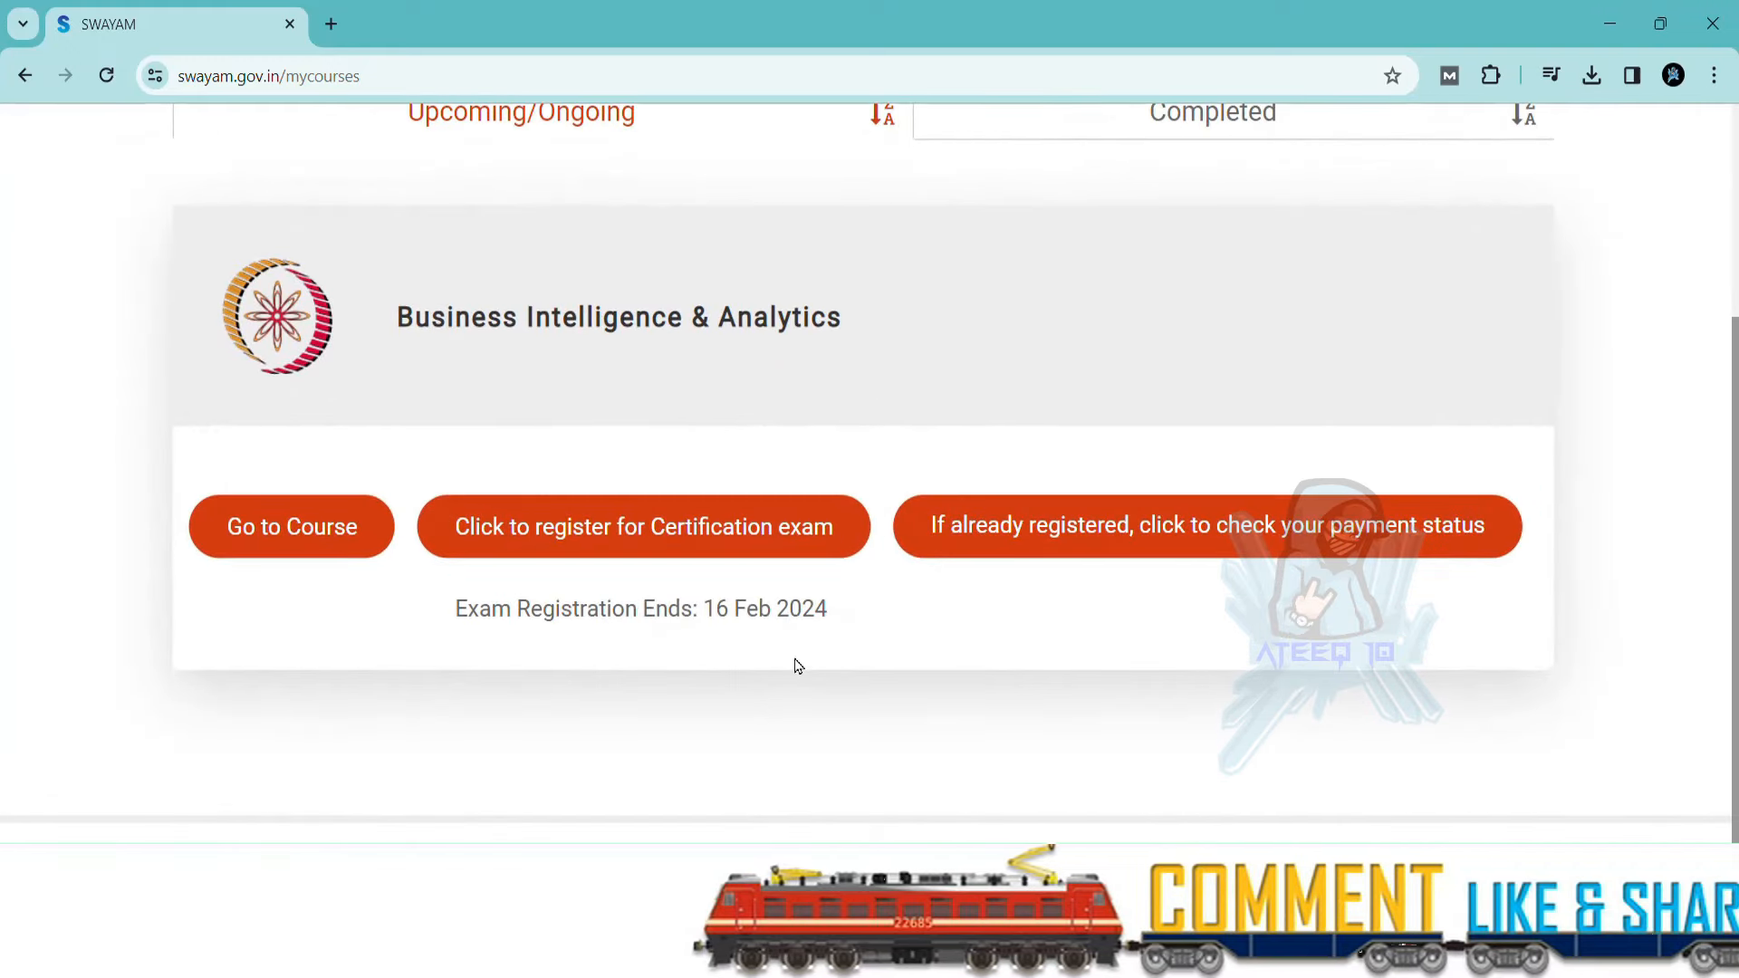
pyautogui.click(292, 526)
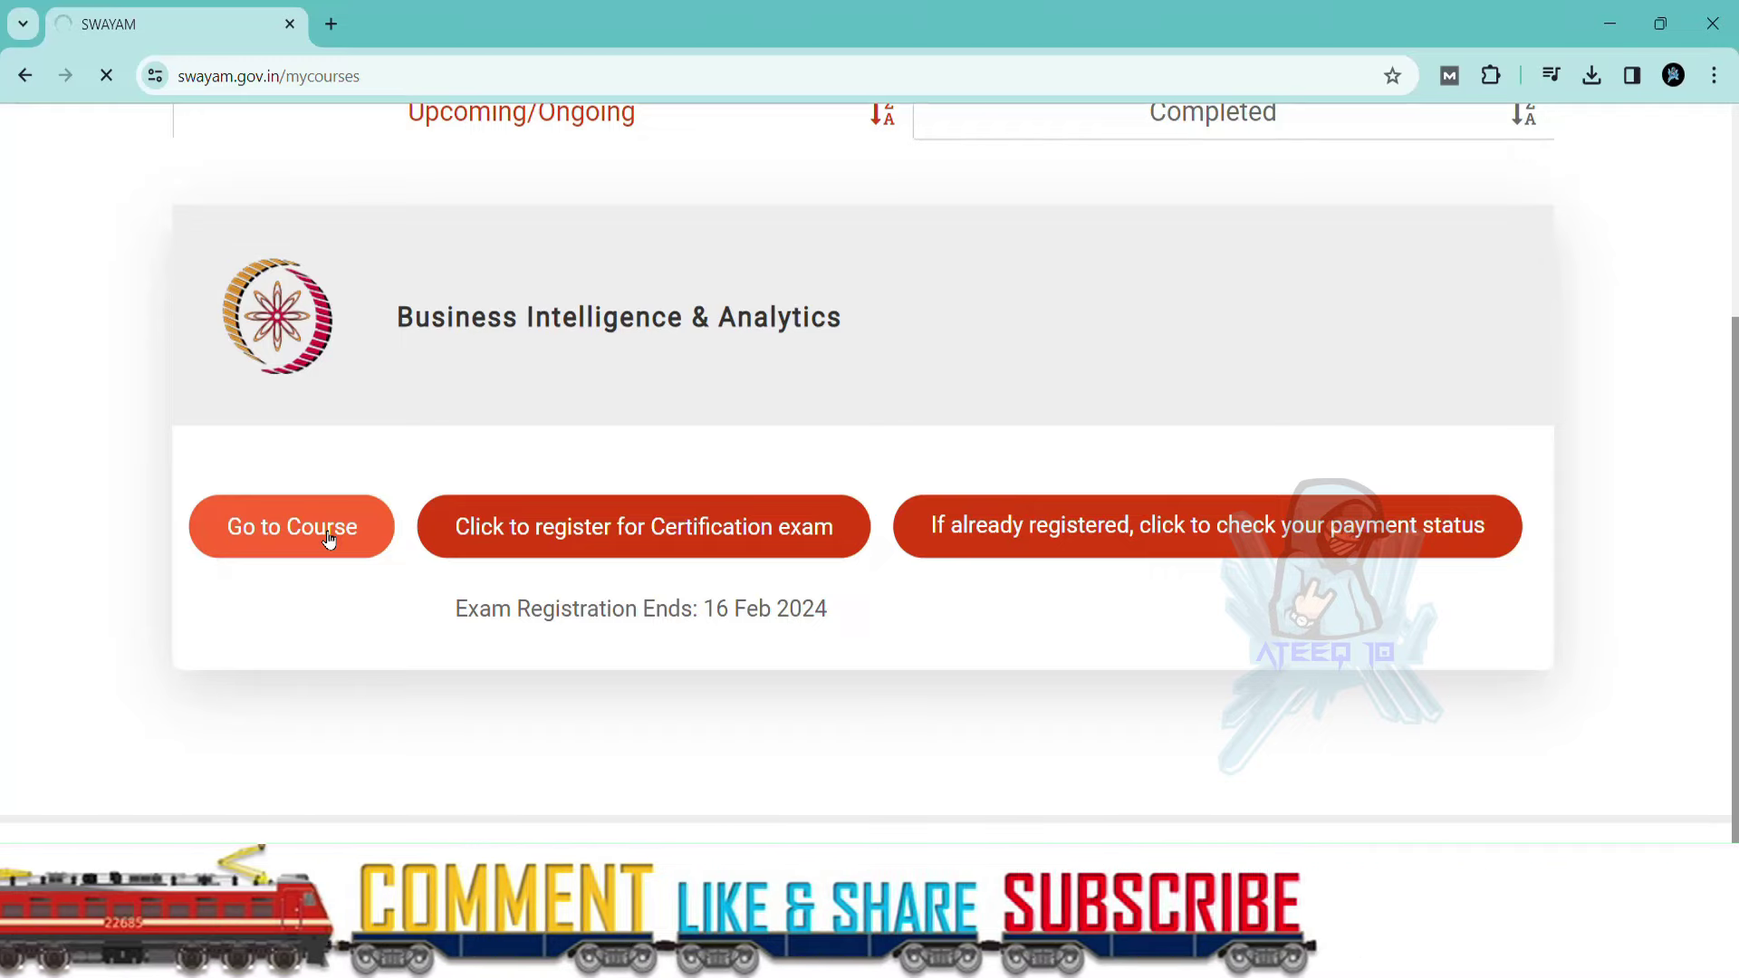
# Step: Enter the Business Intelligence & Analytics course and open Quiz: Week 4 : Assignment 4
pyautogui.click(291, 526)
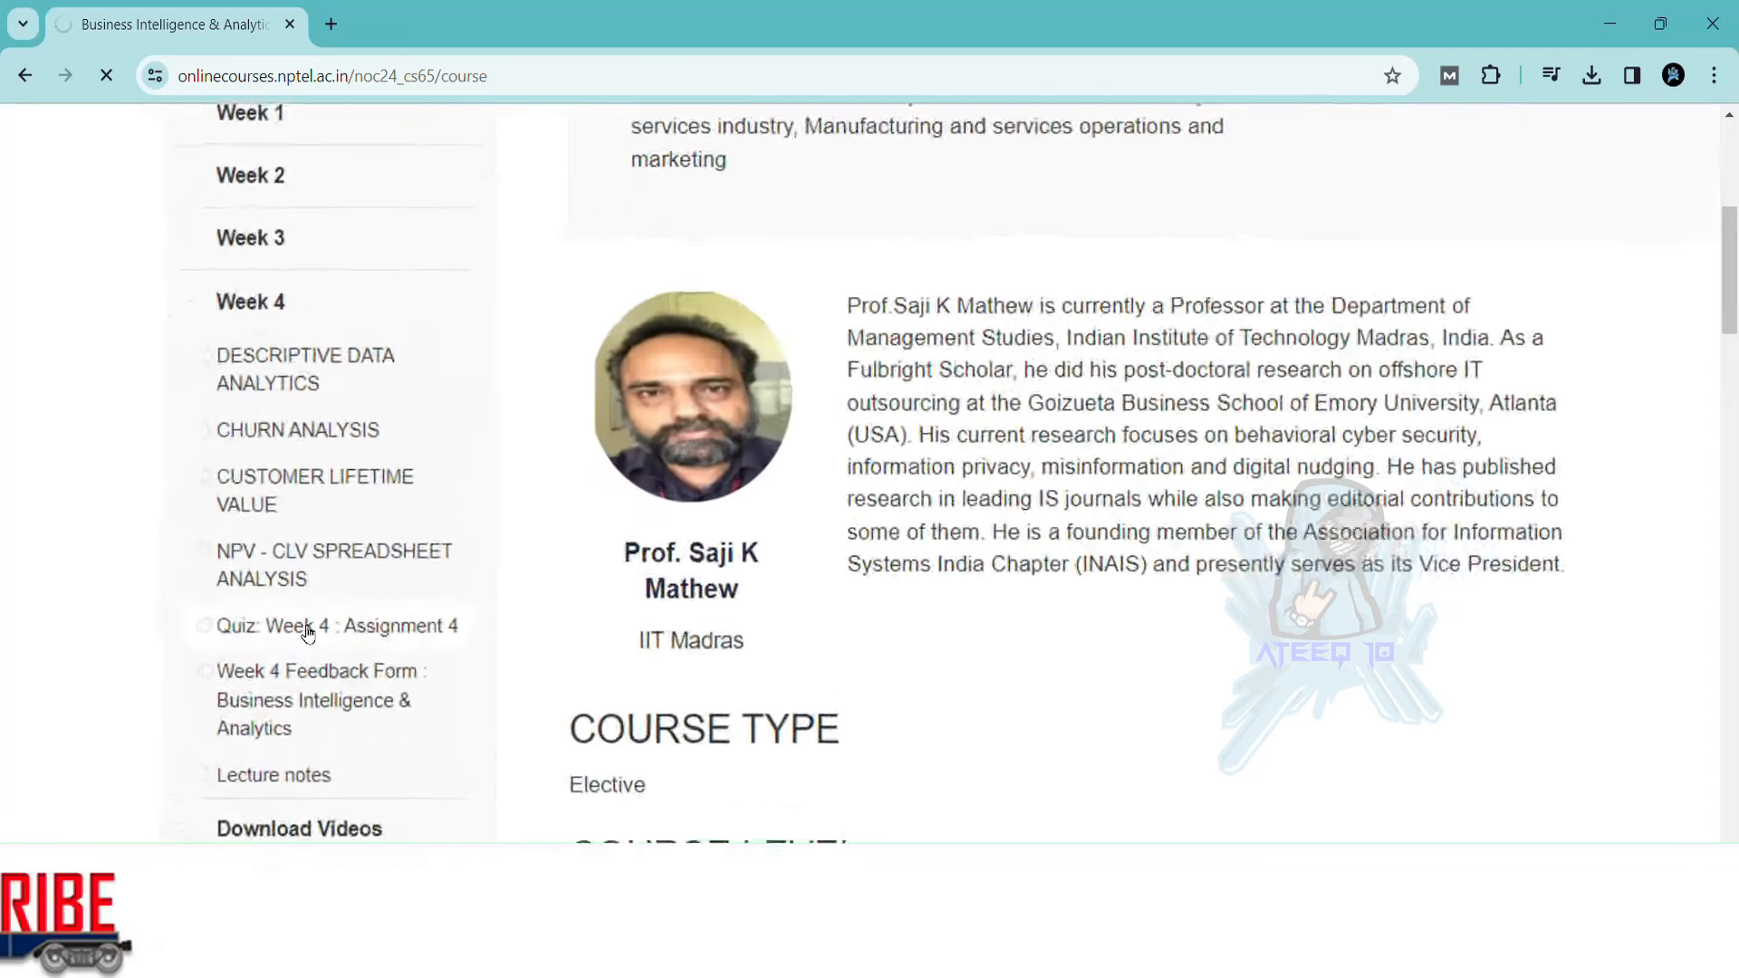
pyautogui.click(309, 626)
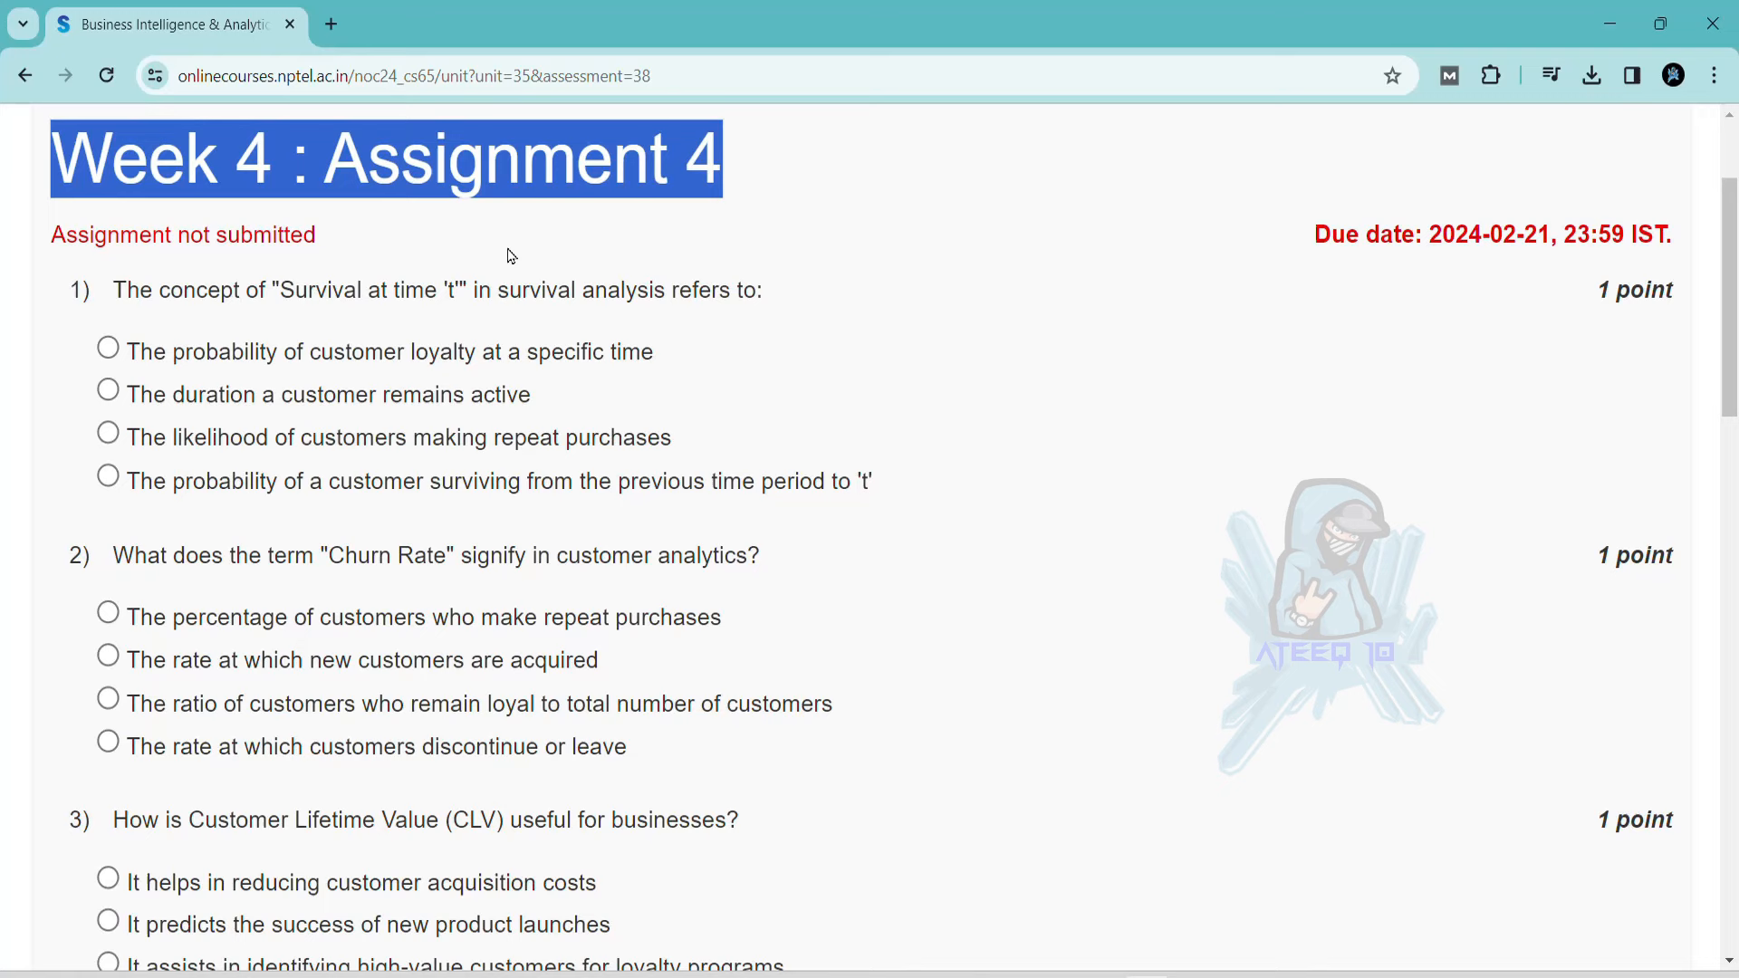
pyautogui.moveTo(218, 320)
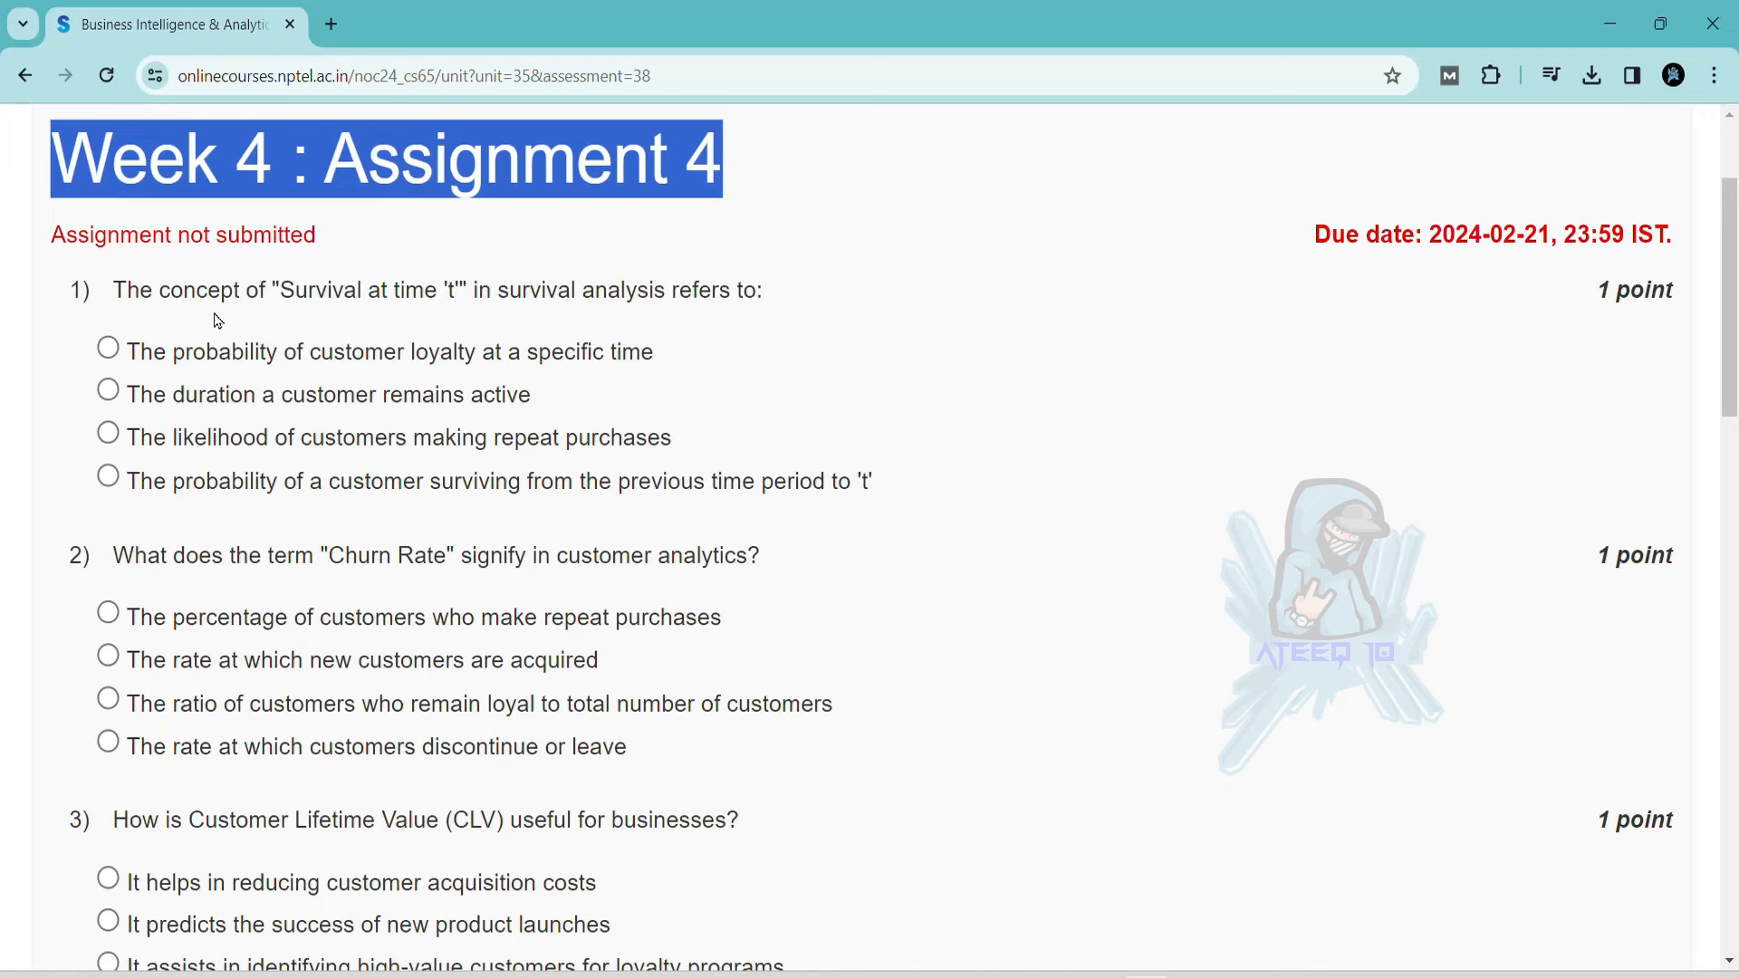
pyautogui.moveTo(505, 337)
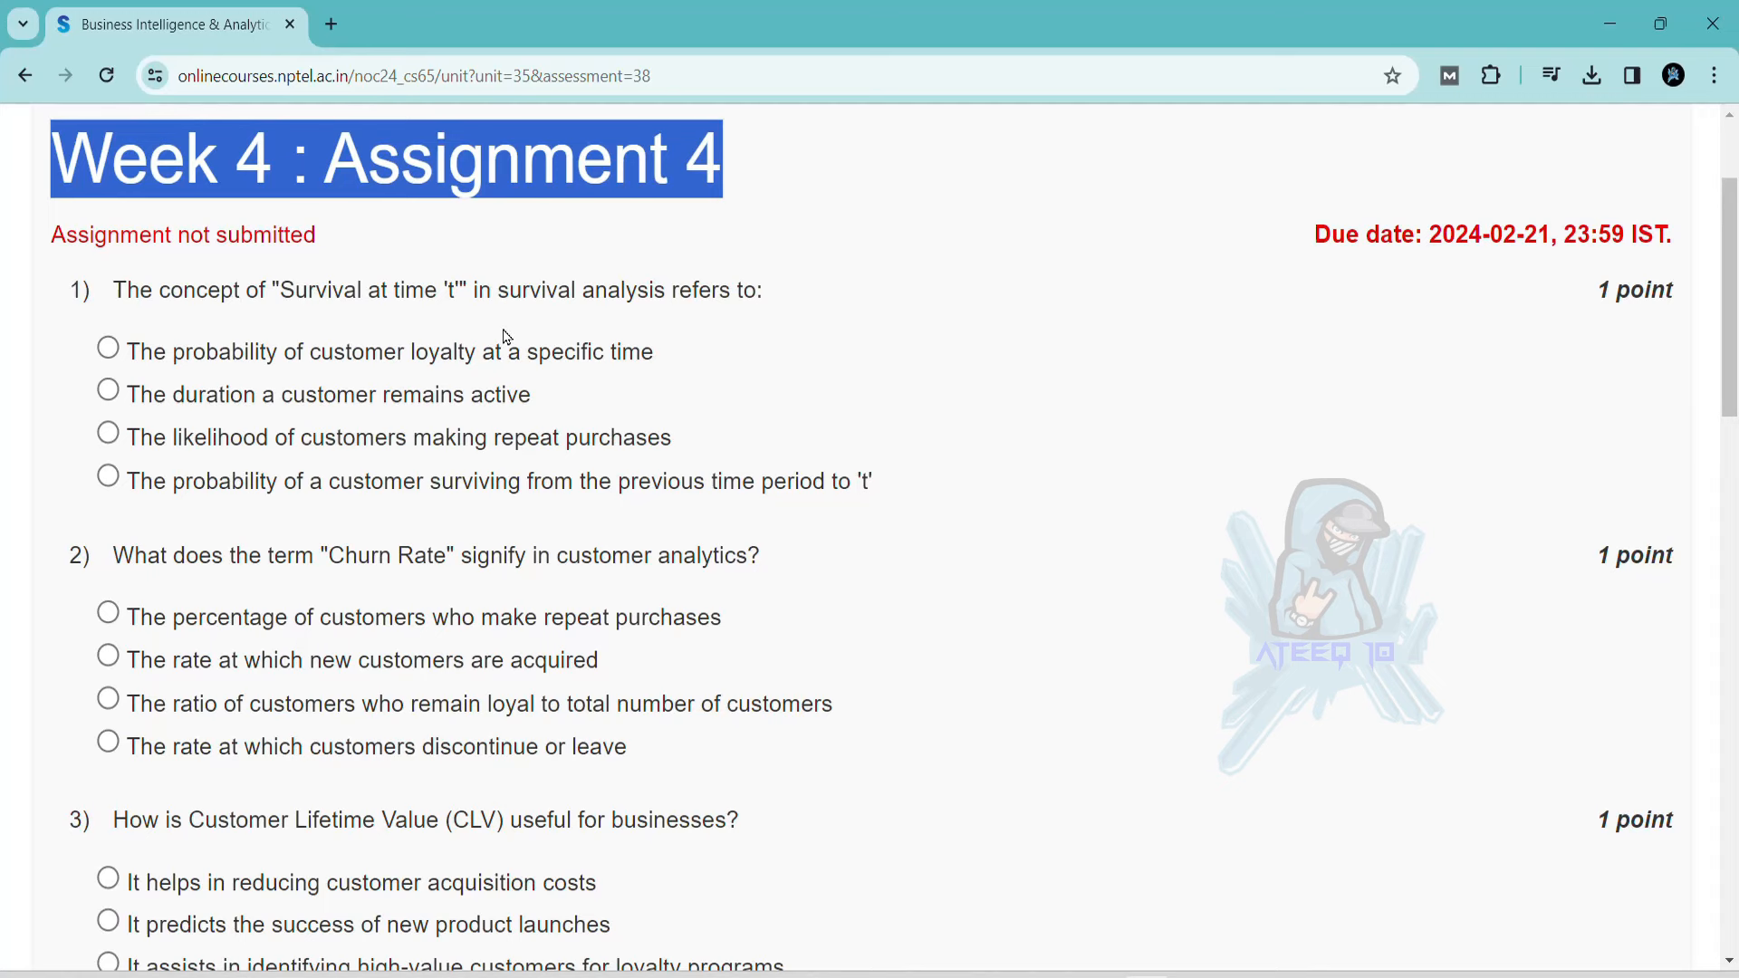
# Step: Answer question 1 with surviving from the previous period and question 2 with customers leaving
pyautogui.click(108, 477)
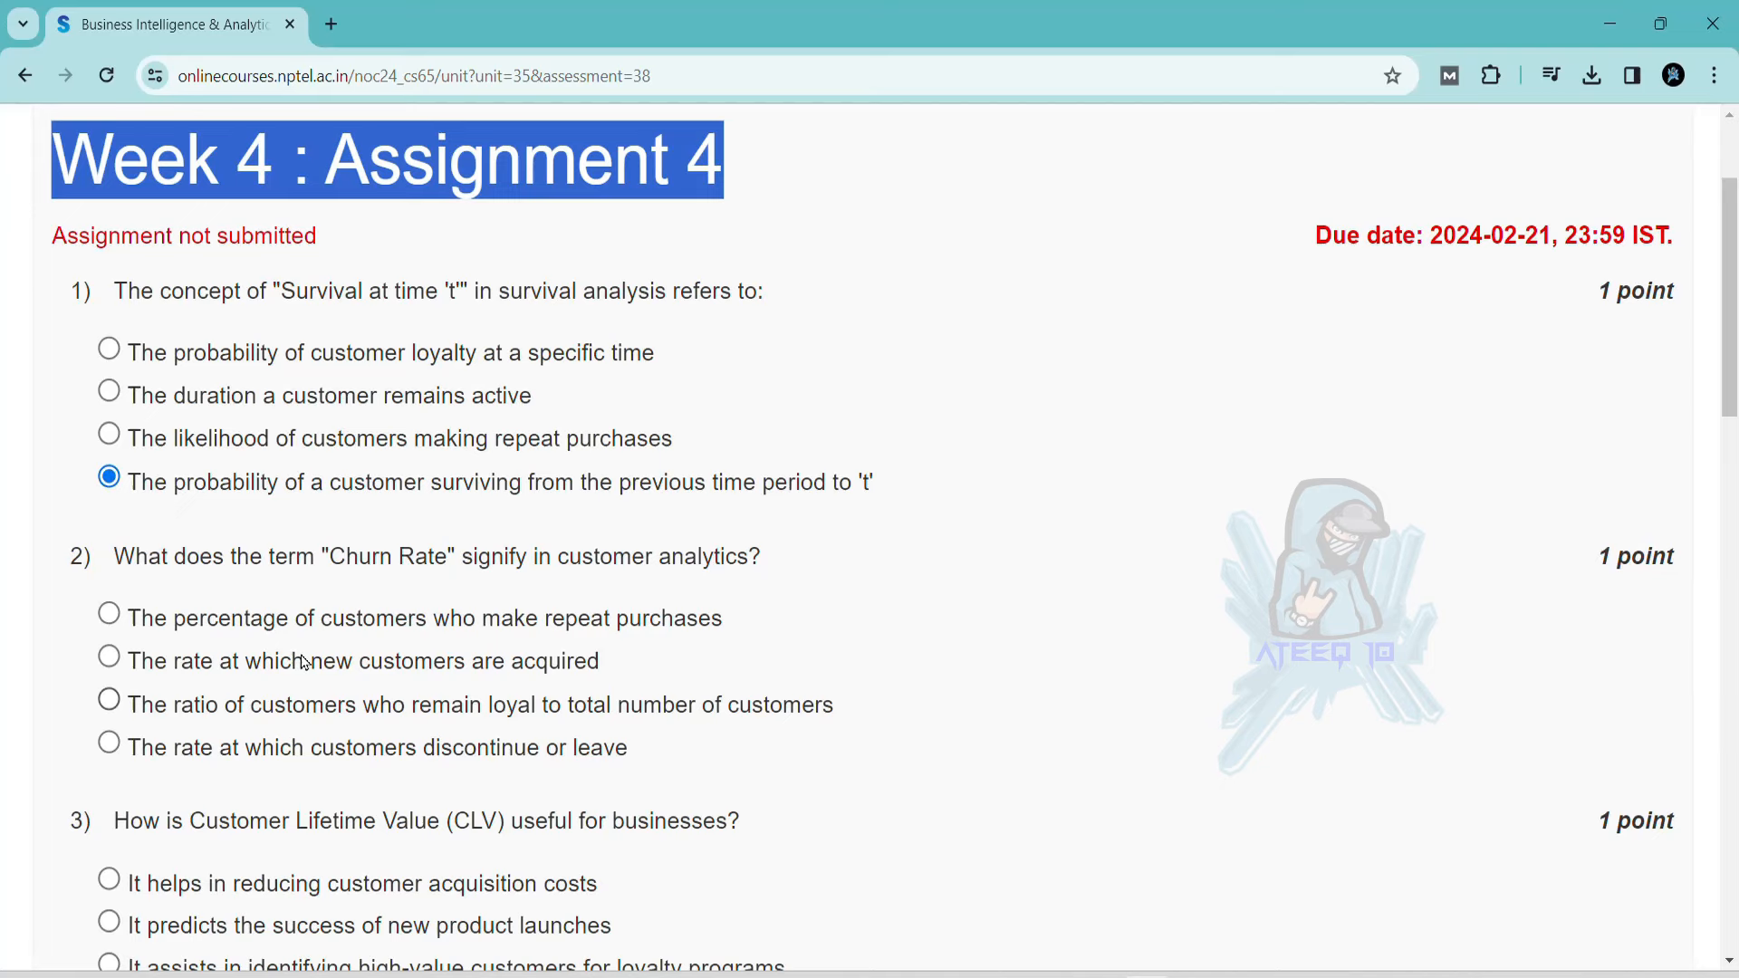
pyautogui.scroll(-3)
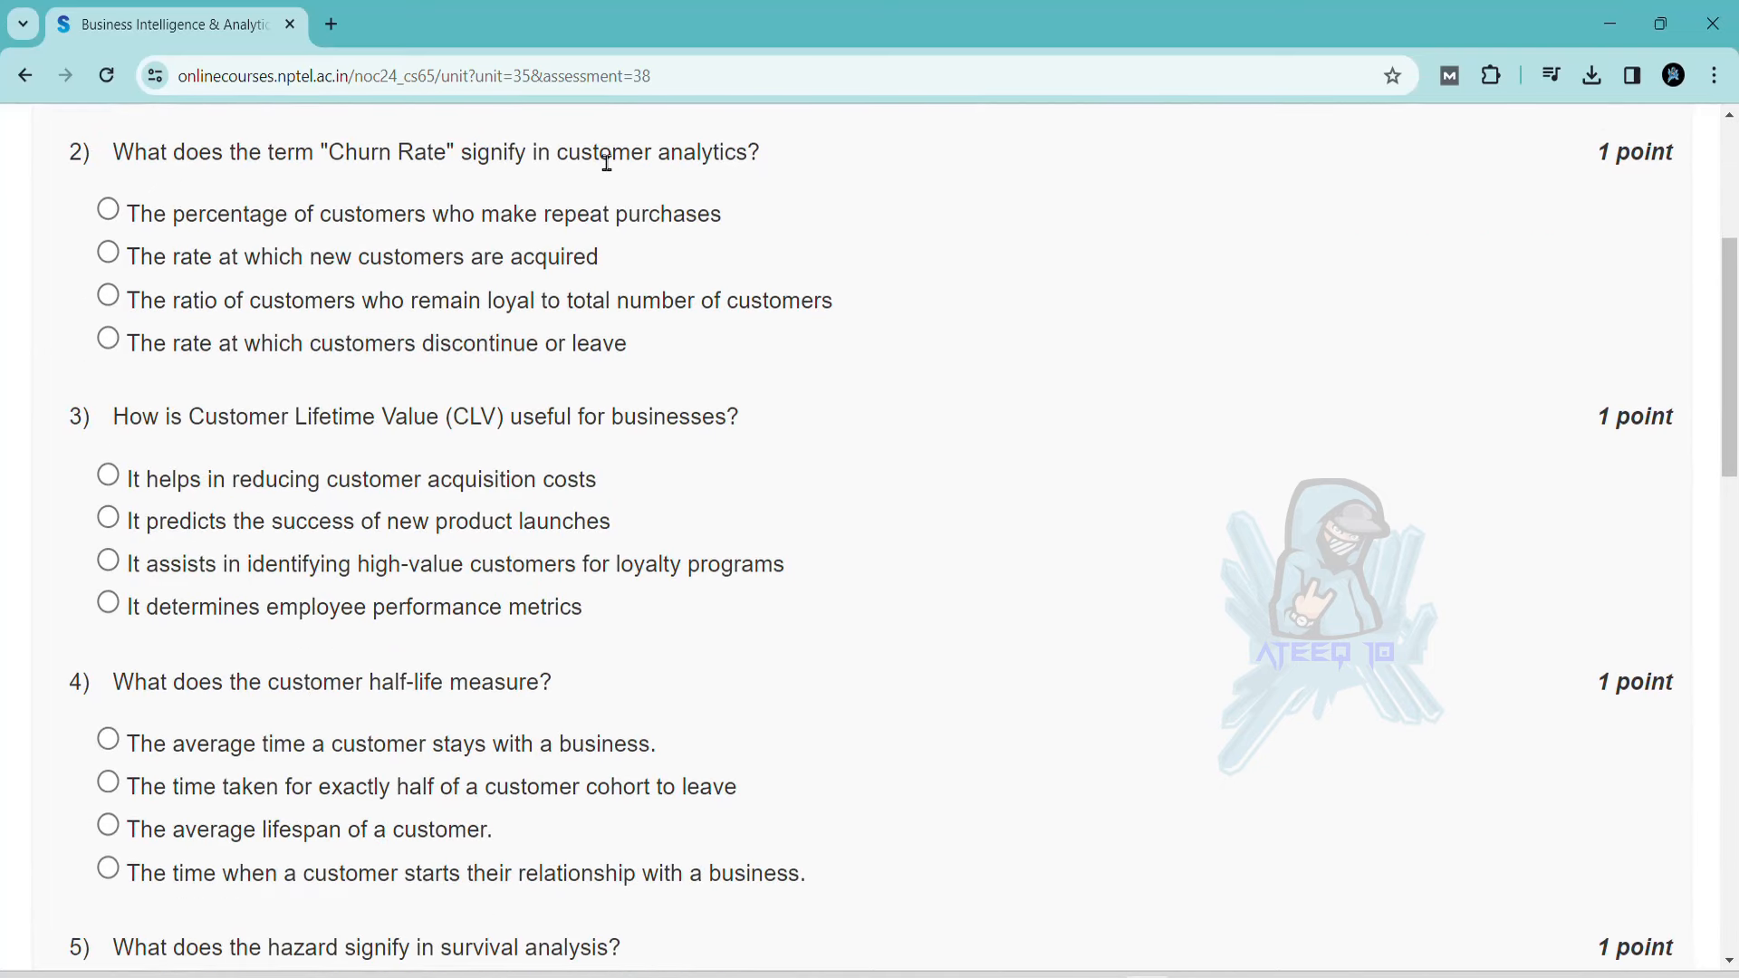
pyautogui.click(107, 338)
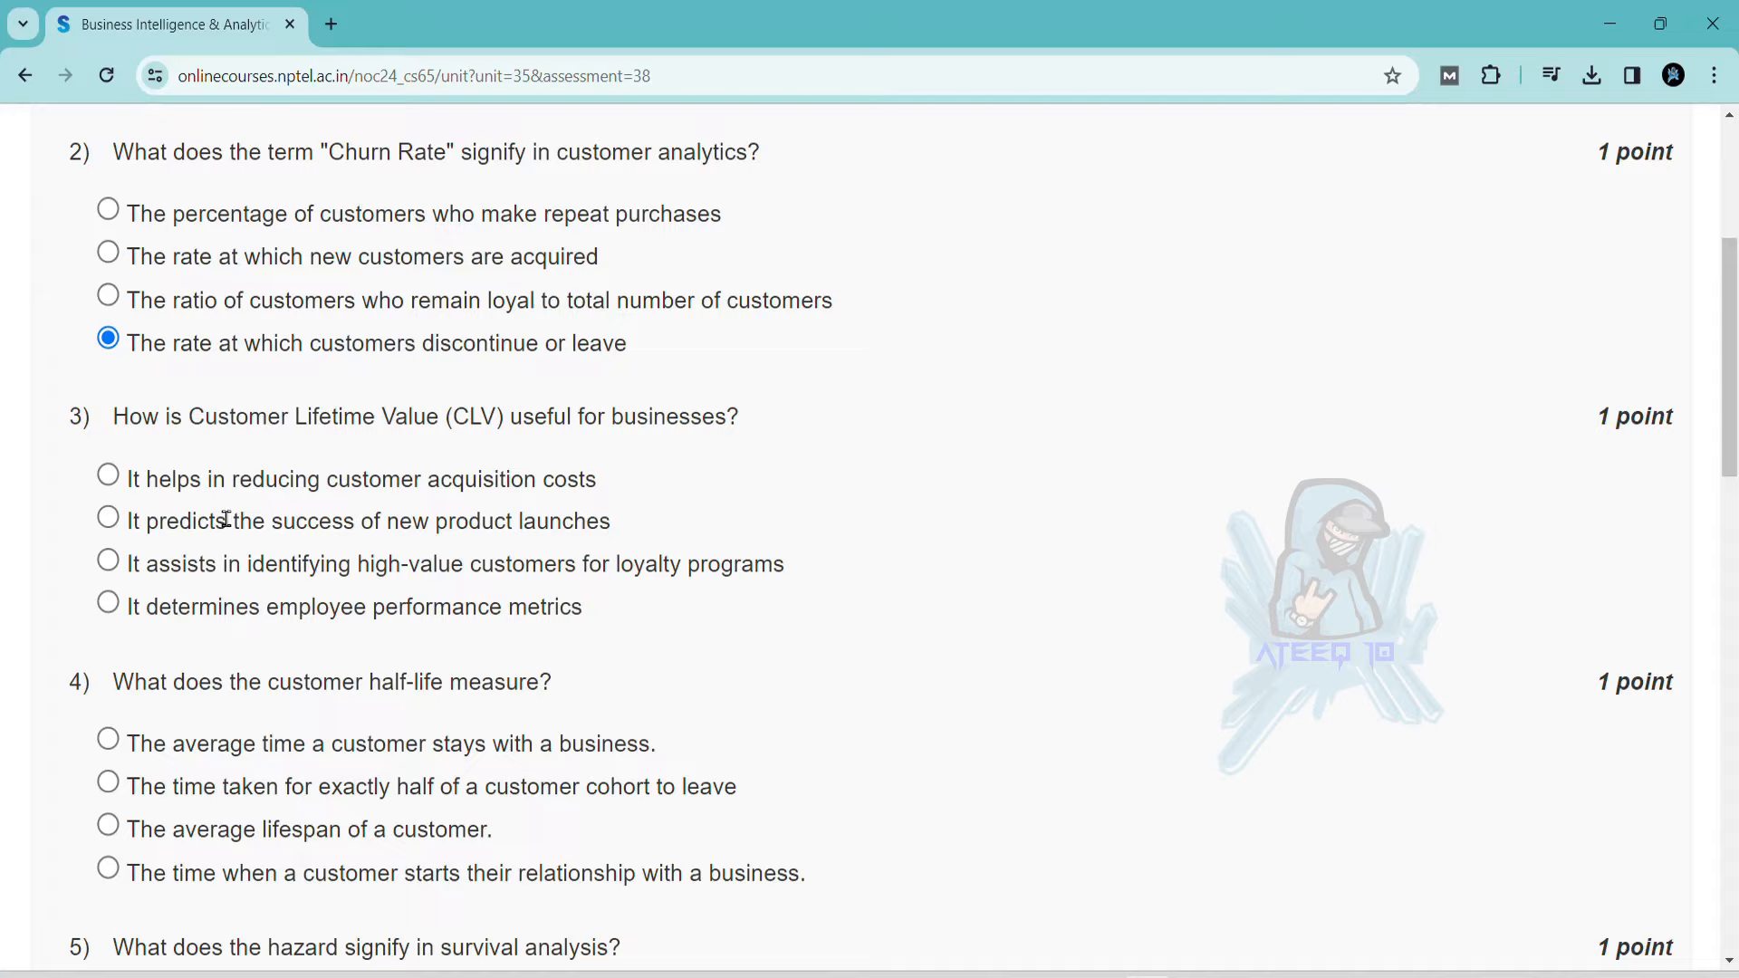
pyautogui.scroll(-3)
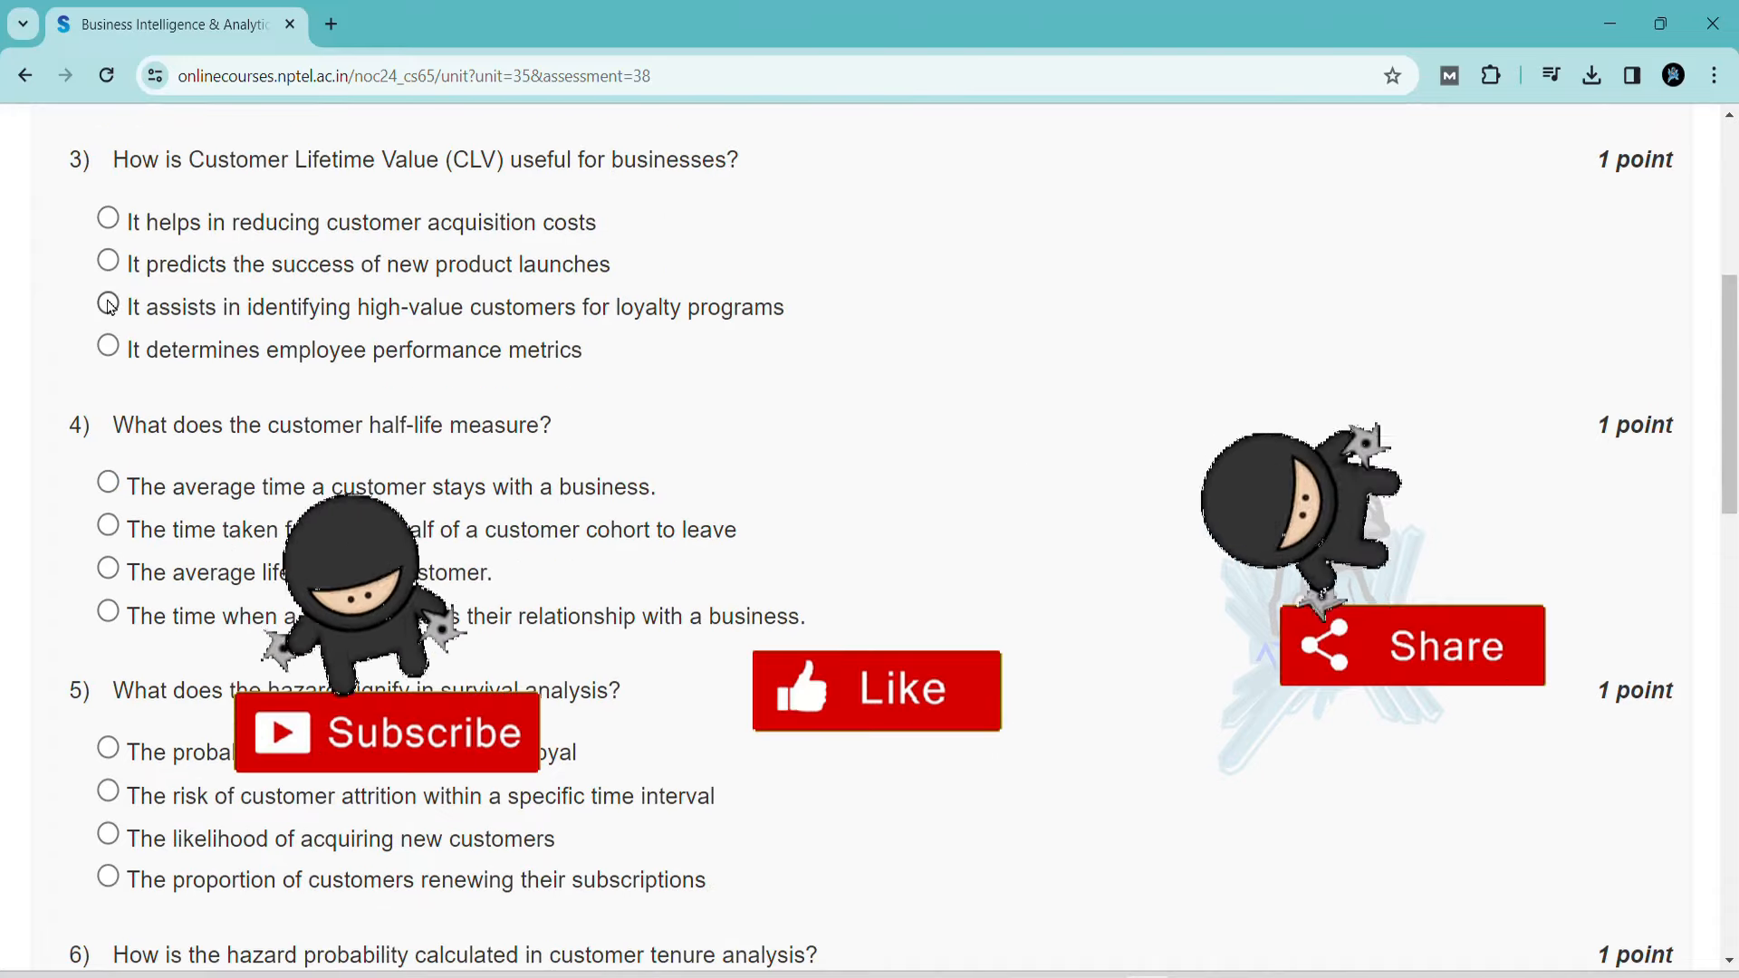
pyautogui.scroll(-3)
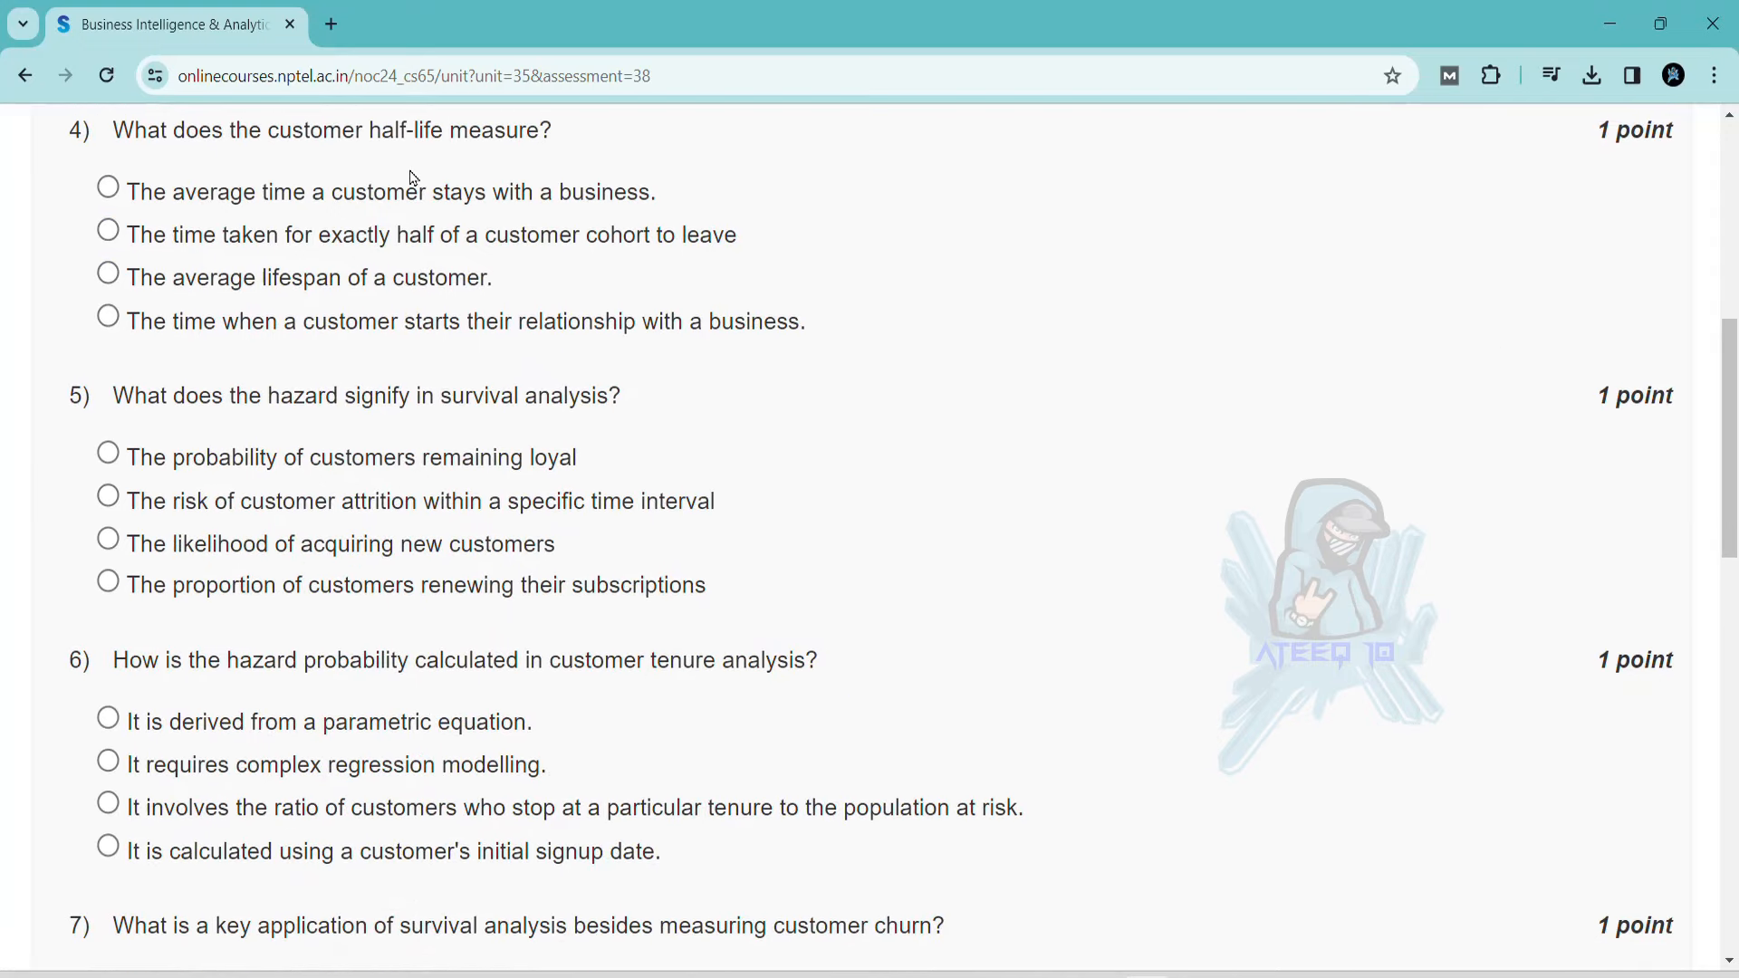
# Step: Answer question 4 with half the cohort leaving and question 6 with the at-risk ratio
pyautogui.click(107, 231)
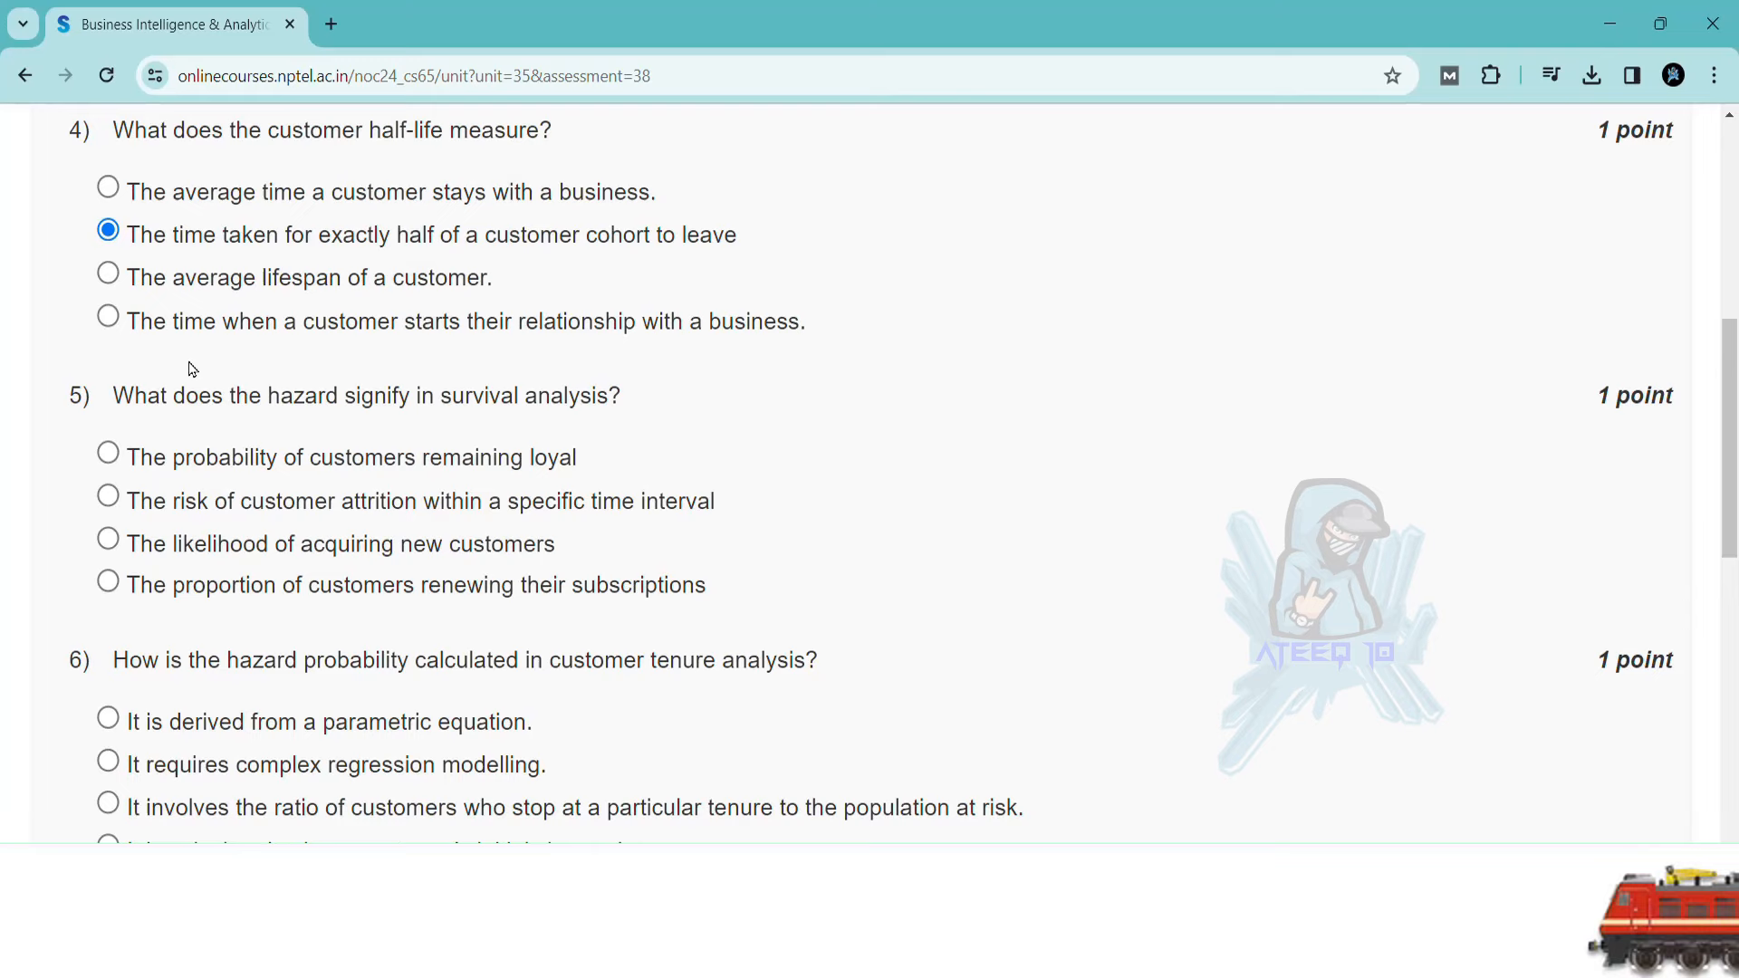
pyautogui.scroll(-3)
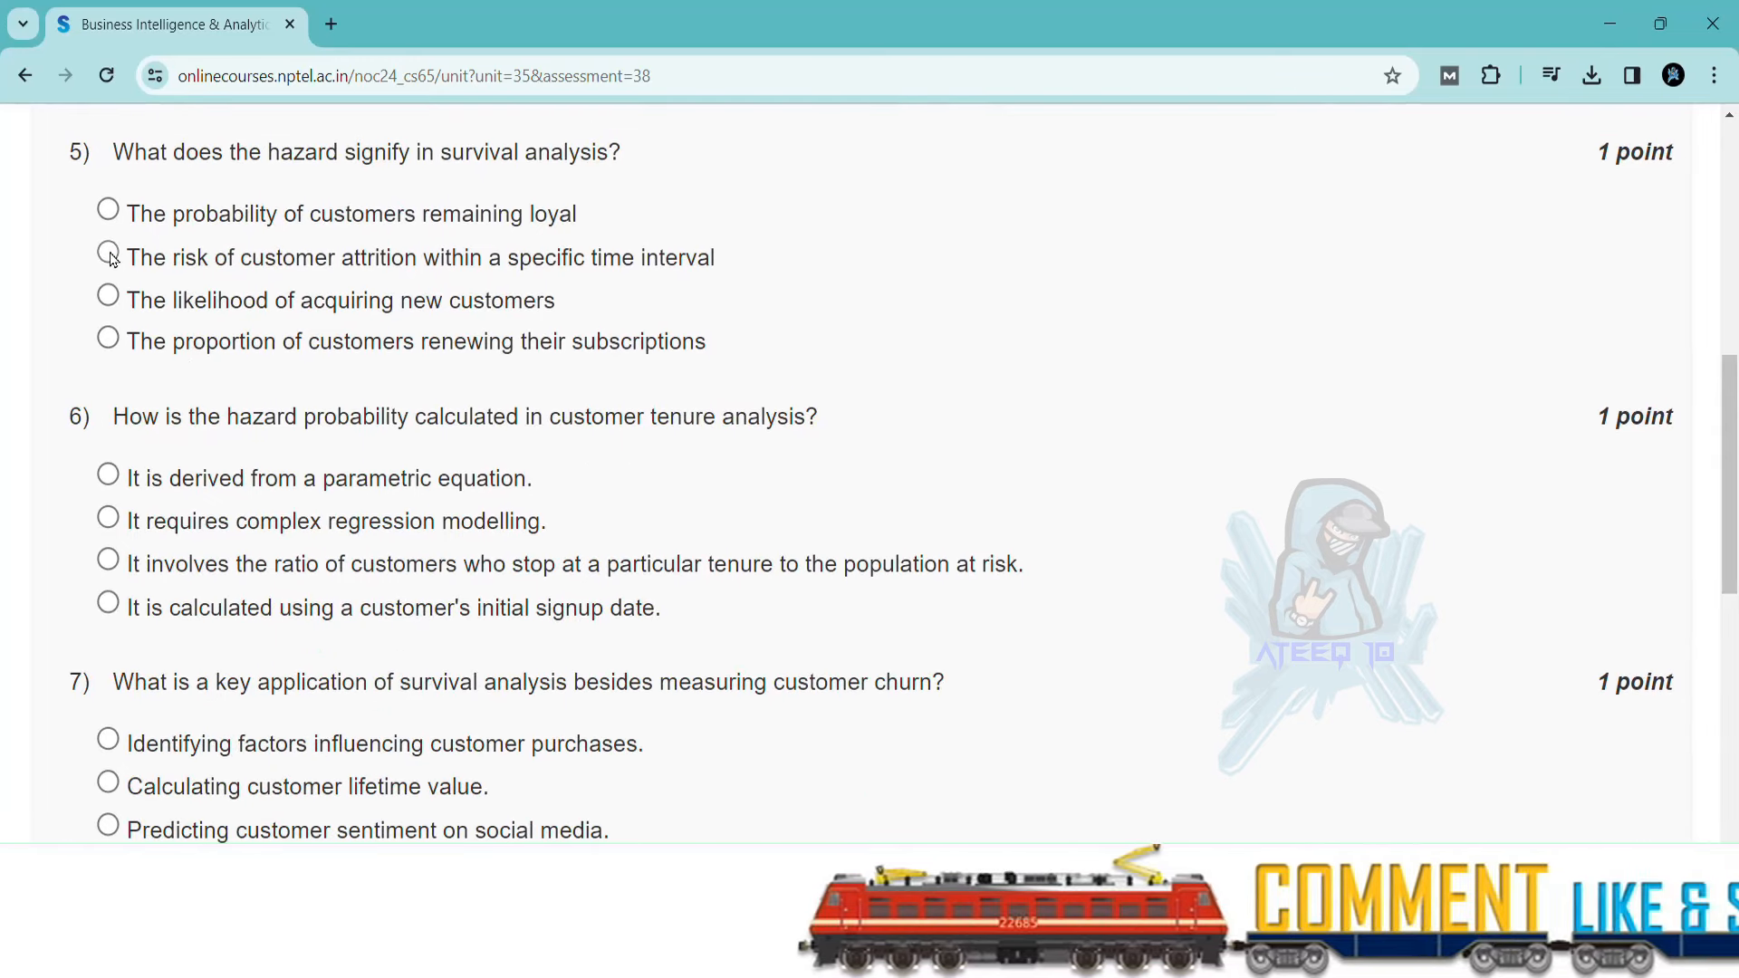
pyautogui.scroll(-3)
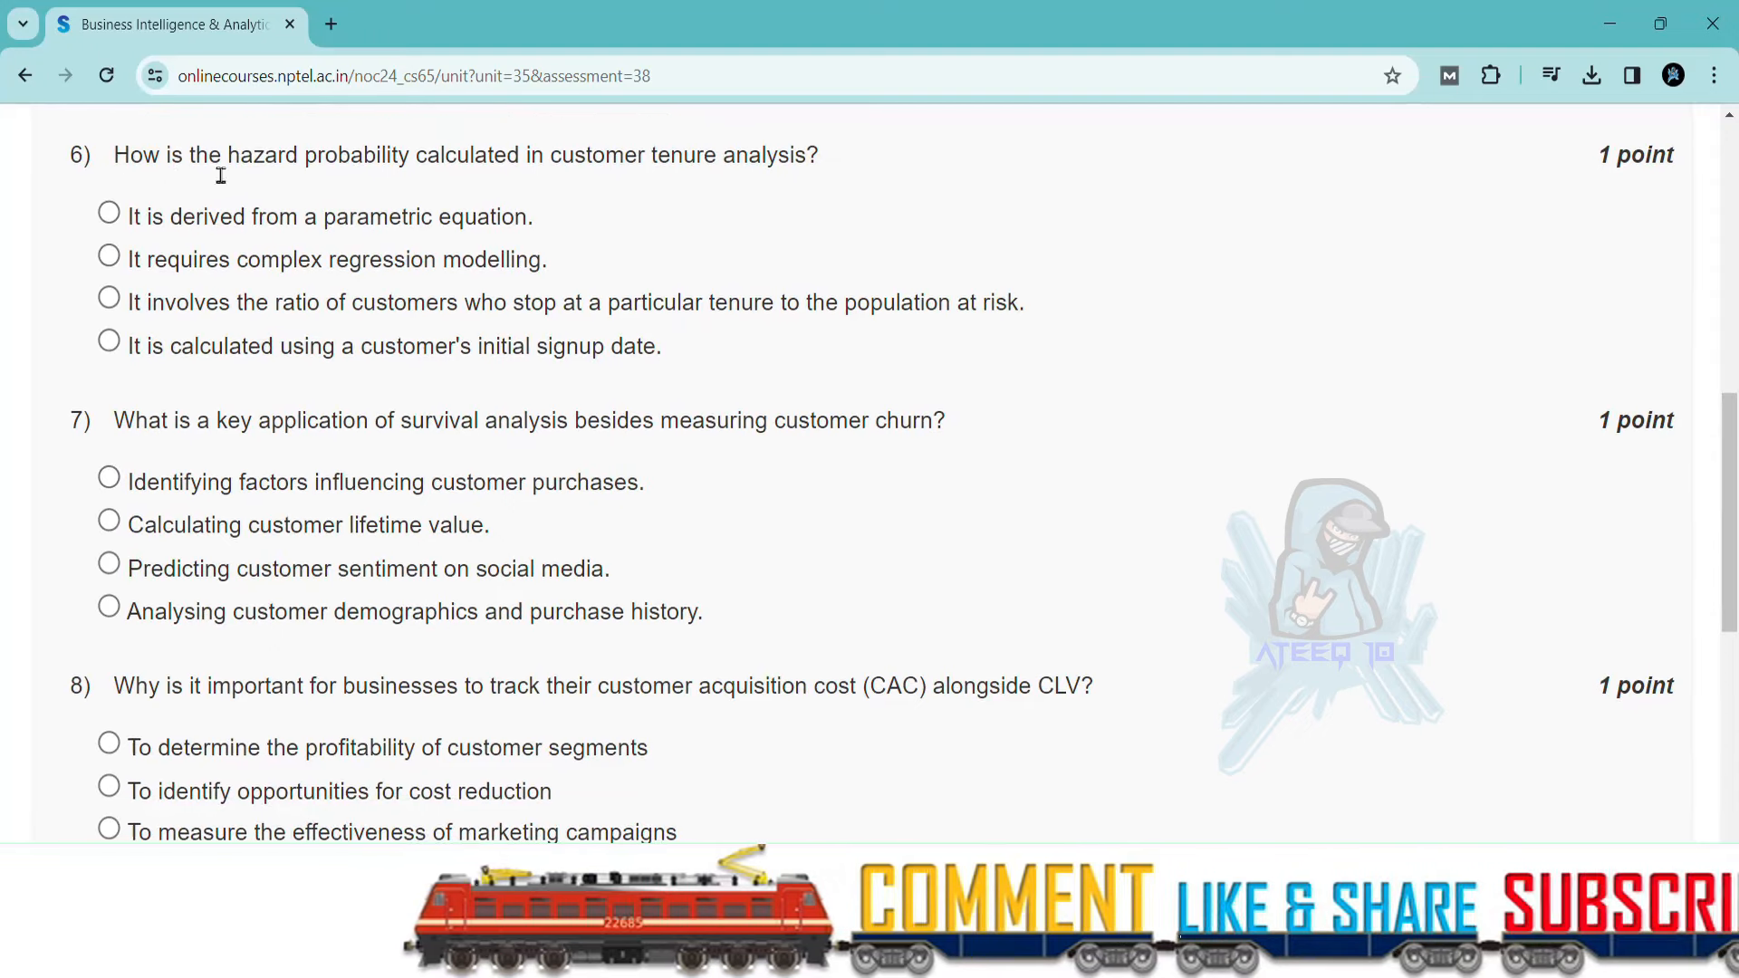
pyautogui.click(108, 303)
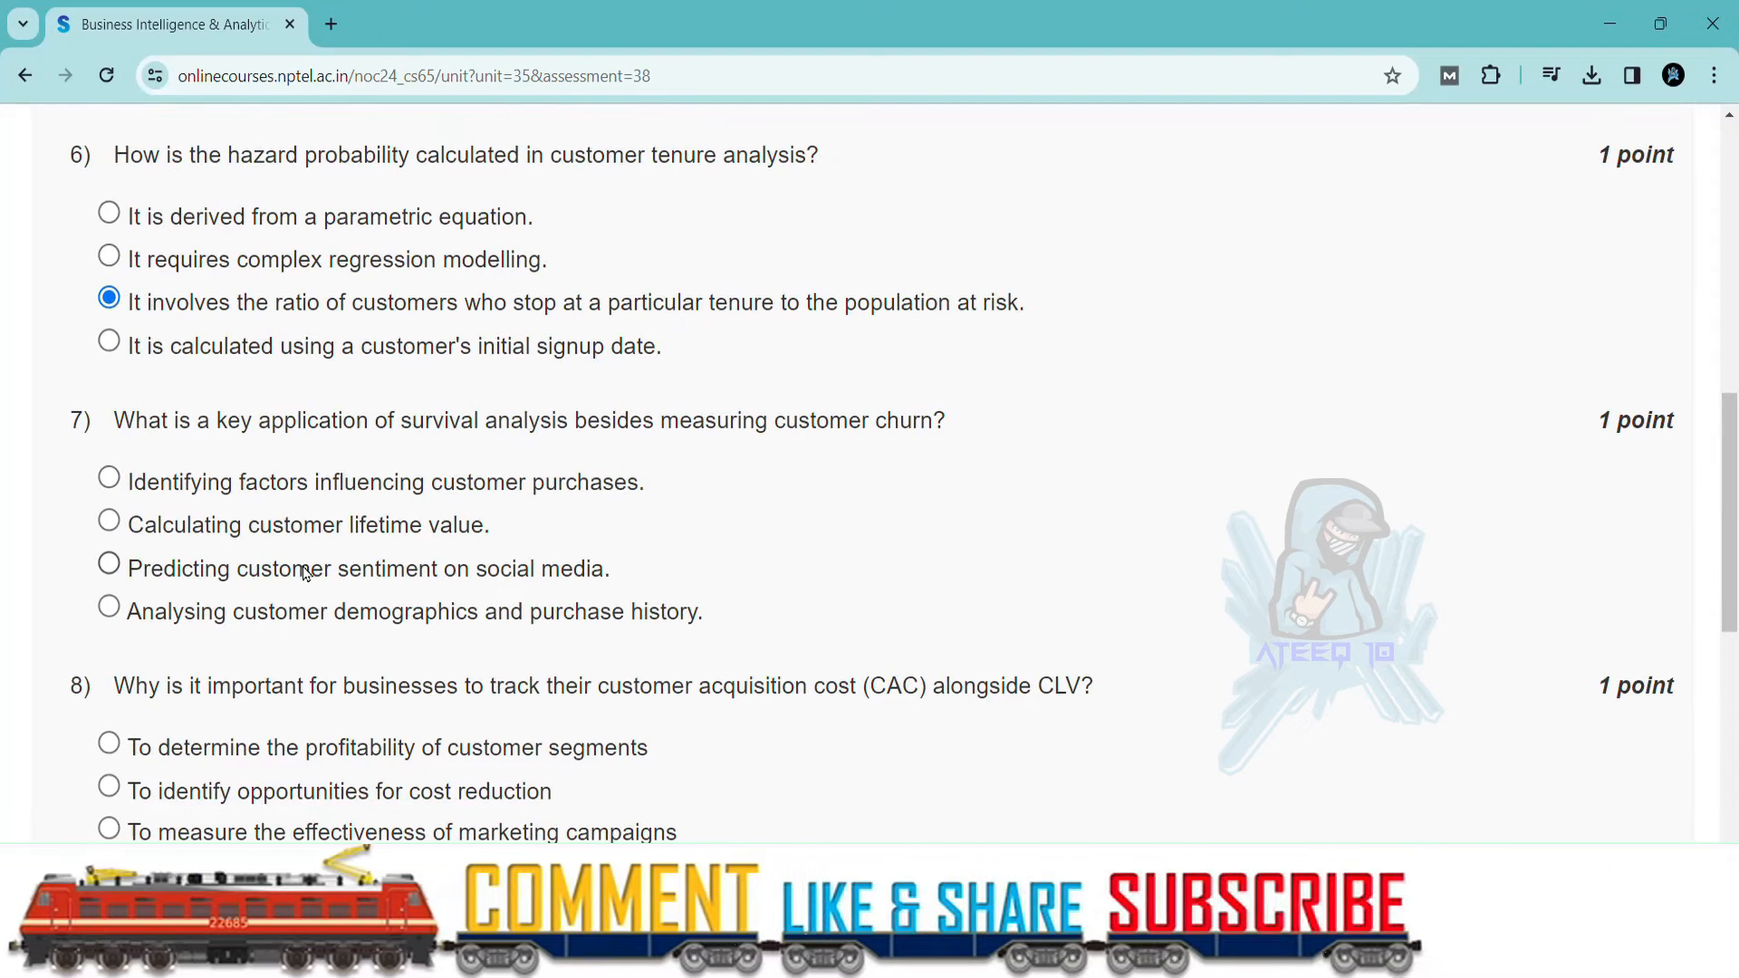
pyautogui.scroll(-3)
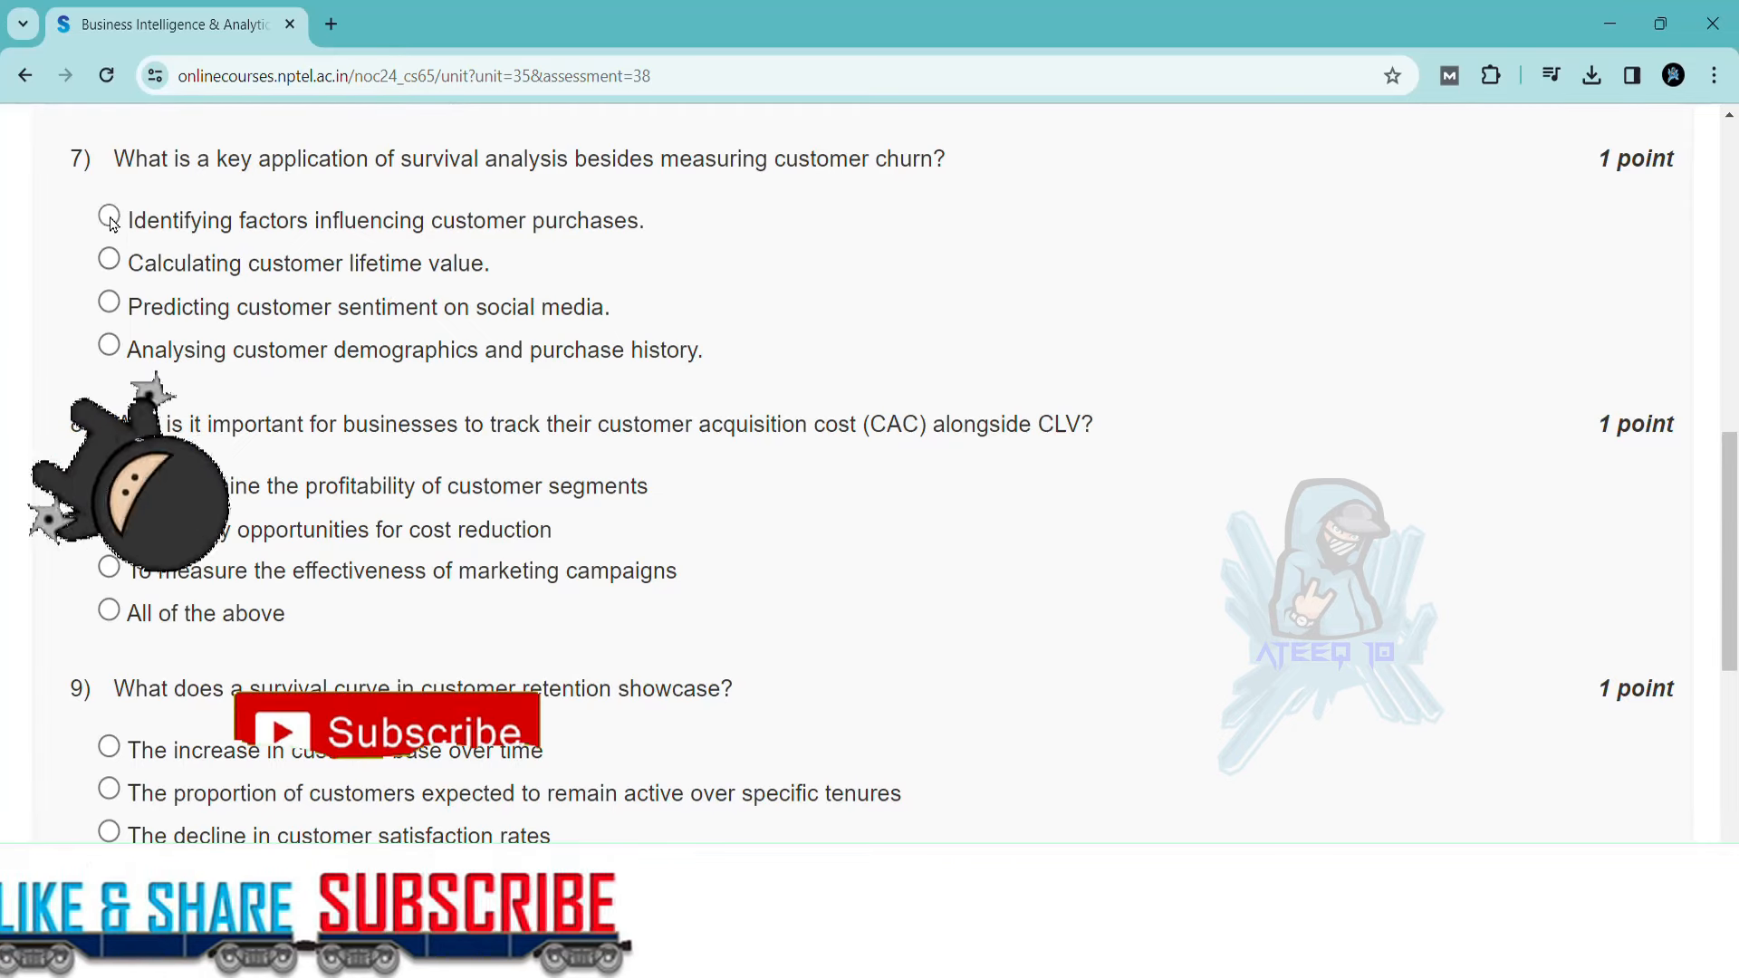
# Step: Answer question 9 with the proportion of customers expected to remain active over specific tenures
pyautogui.scroll(-3)
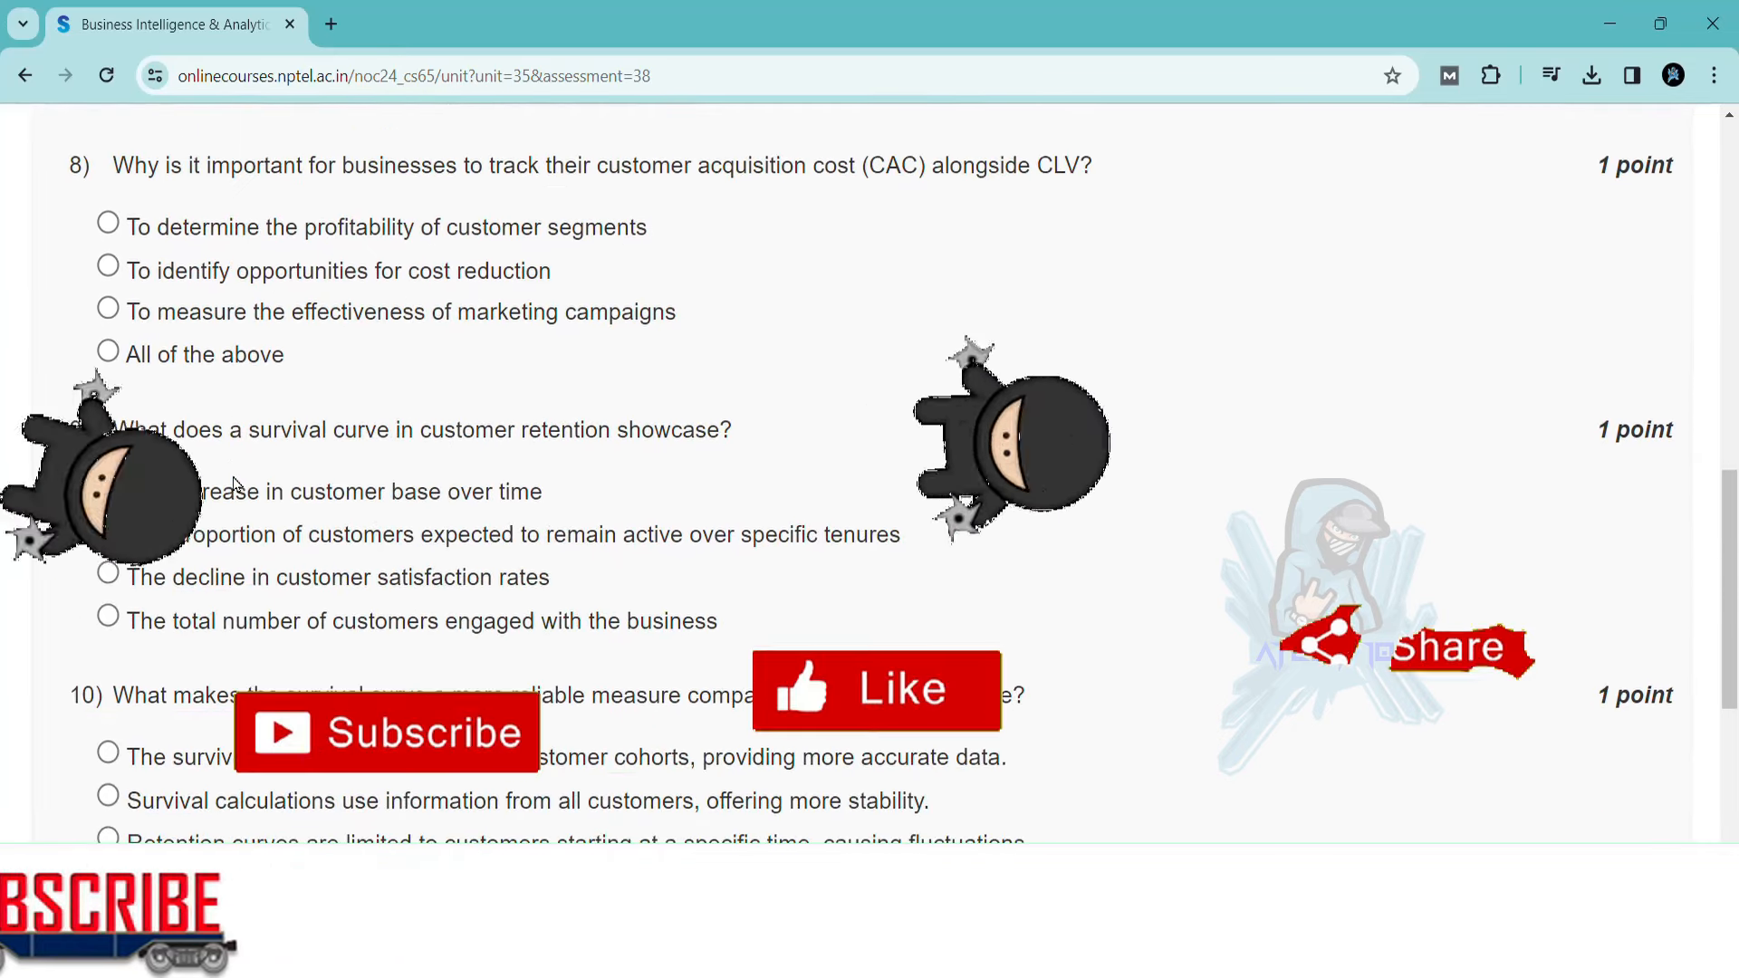
pyautogui.scroll(-3)
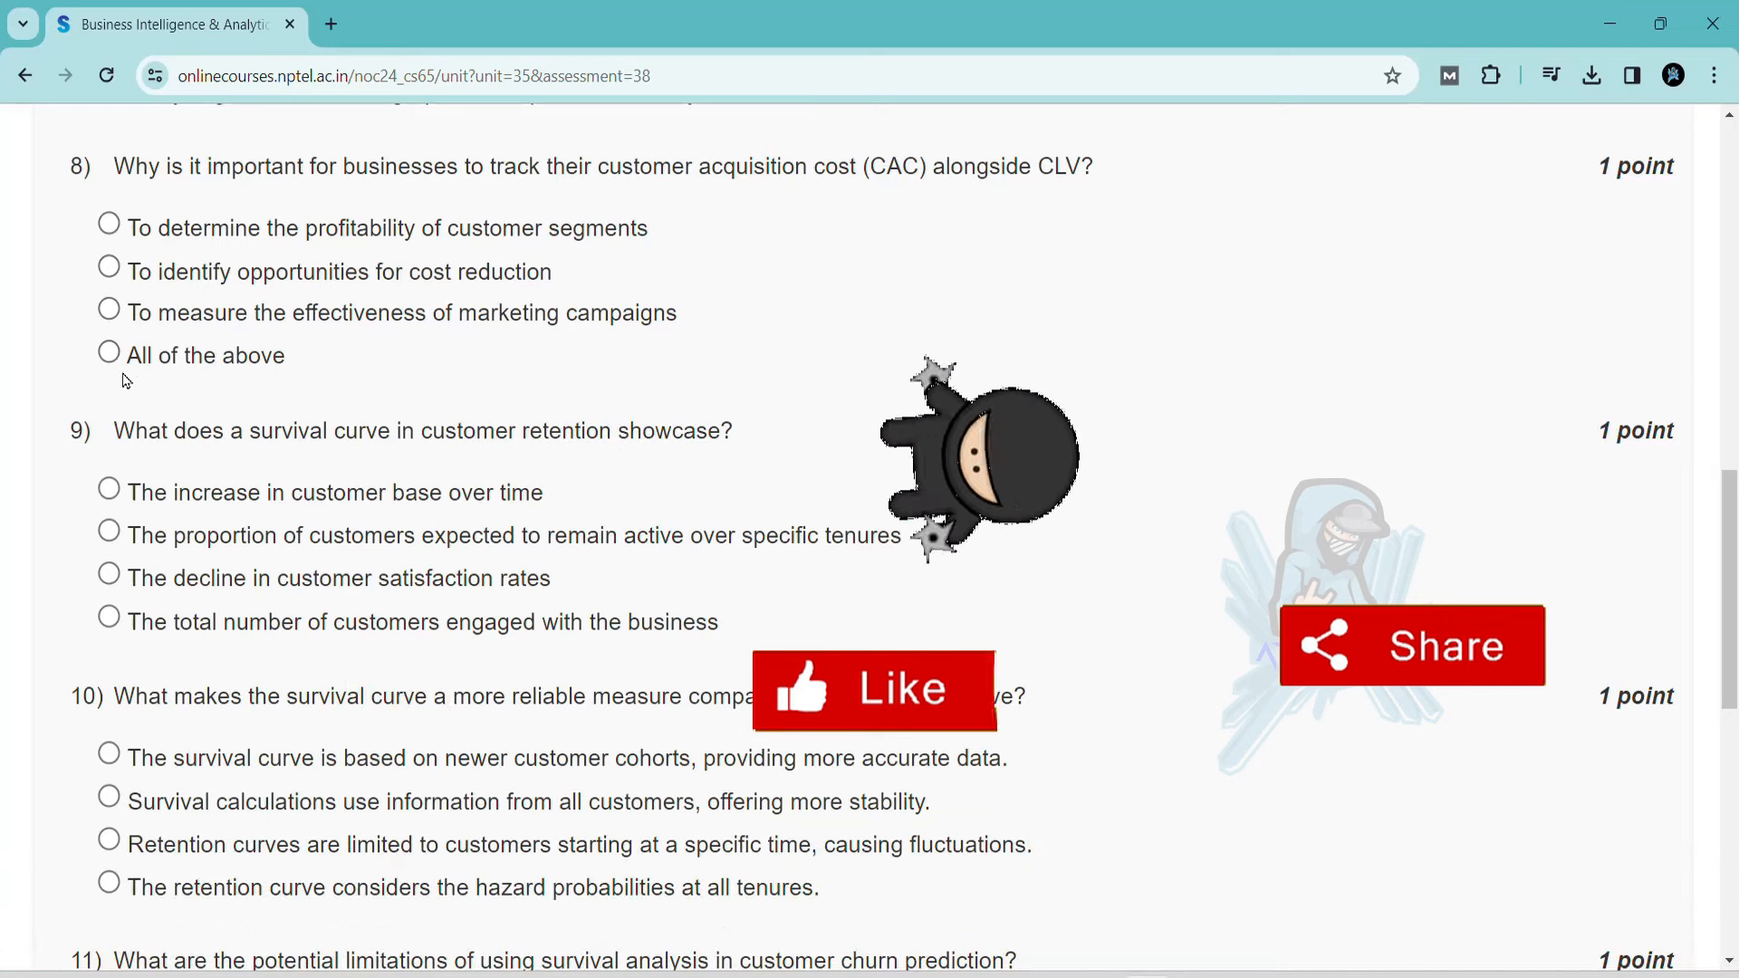
pyautogui.scroll(-3)
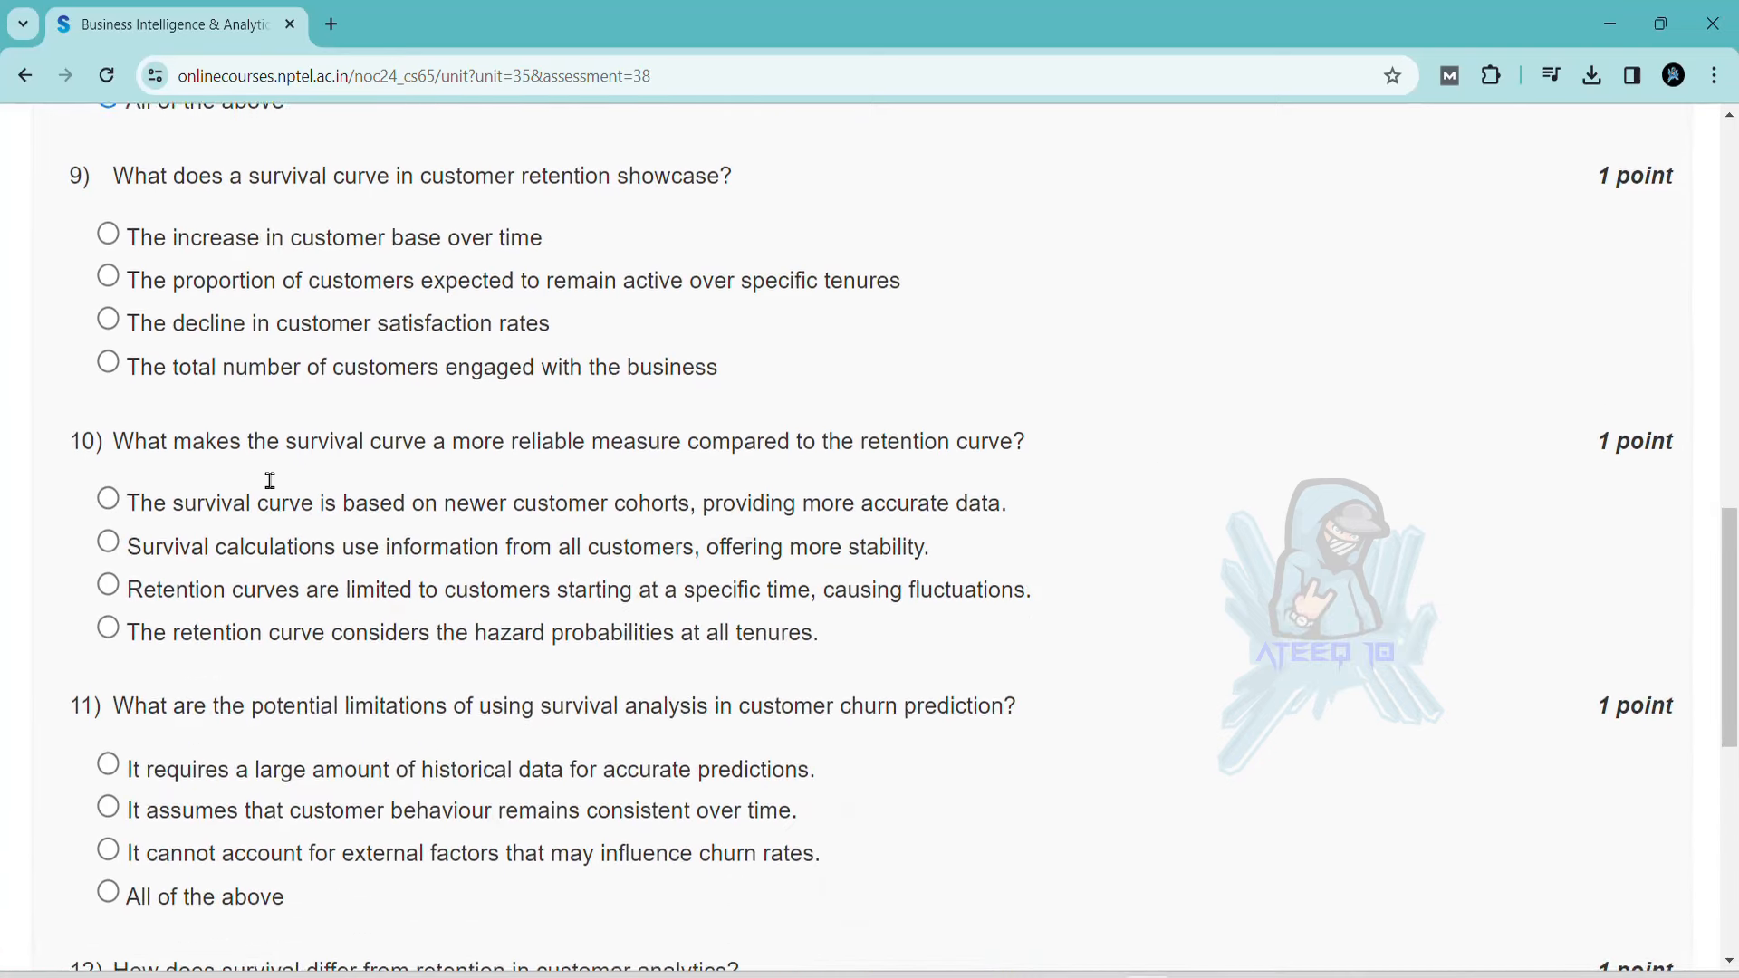
pyautogui.scroll(-3)
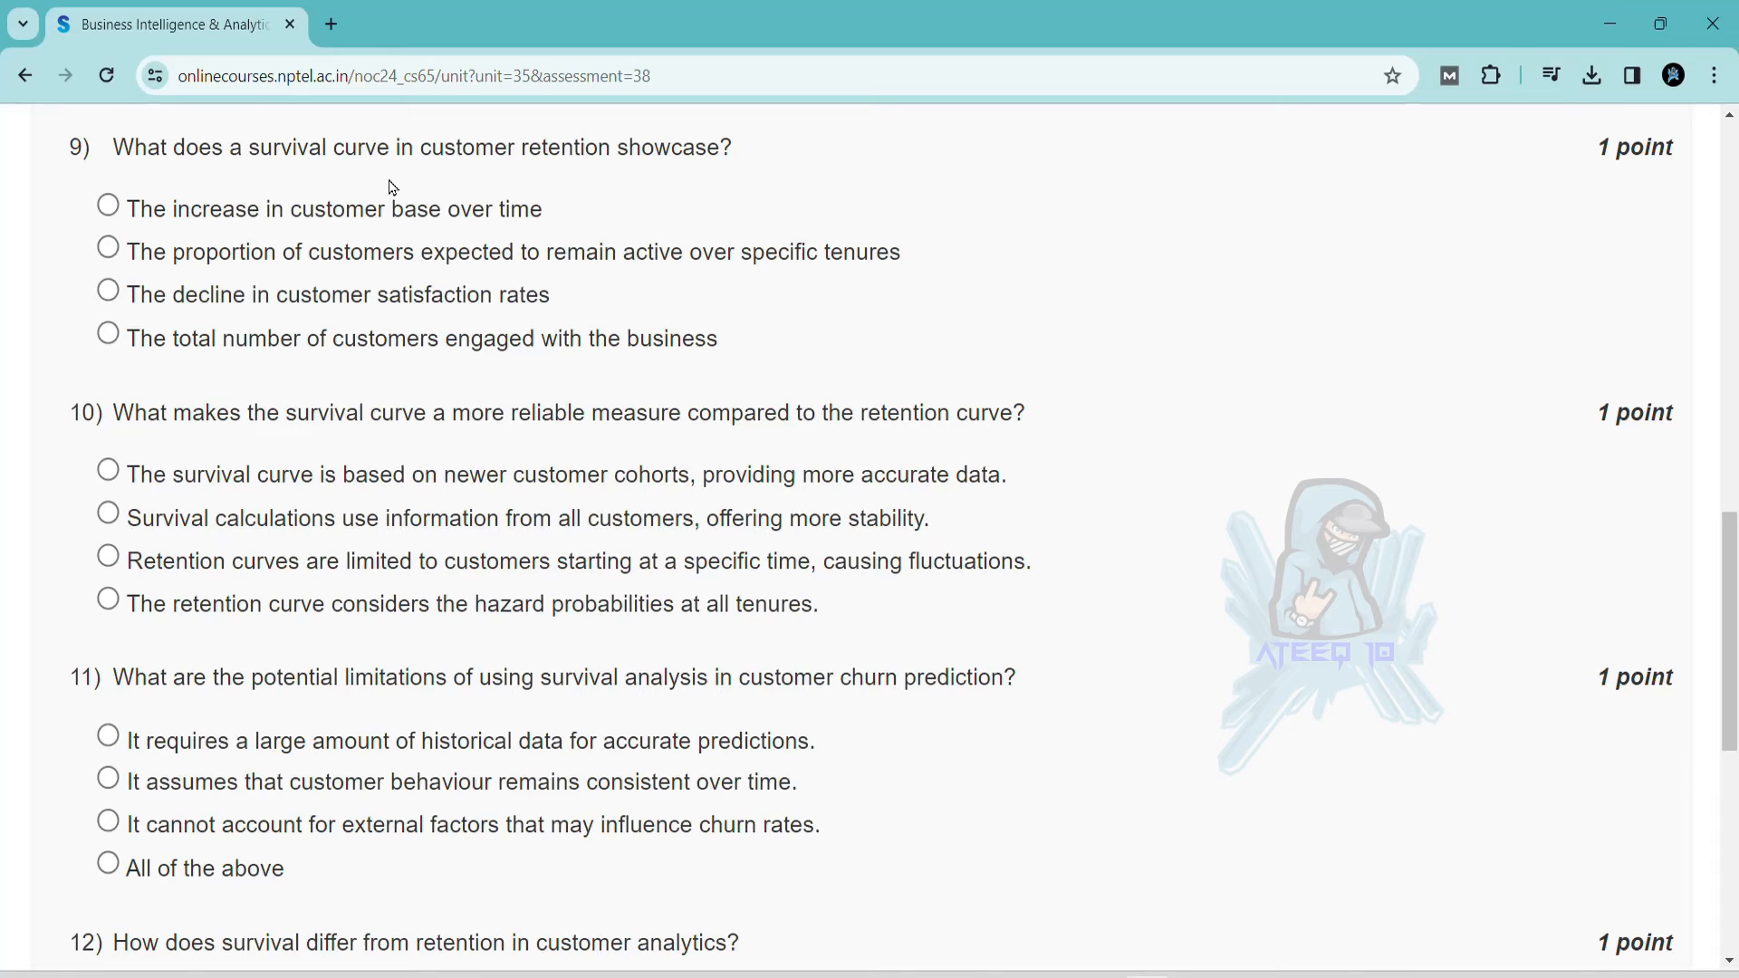
pyautogui.click(108, 252)
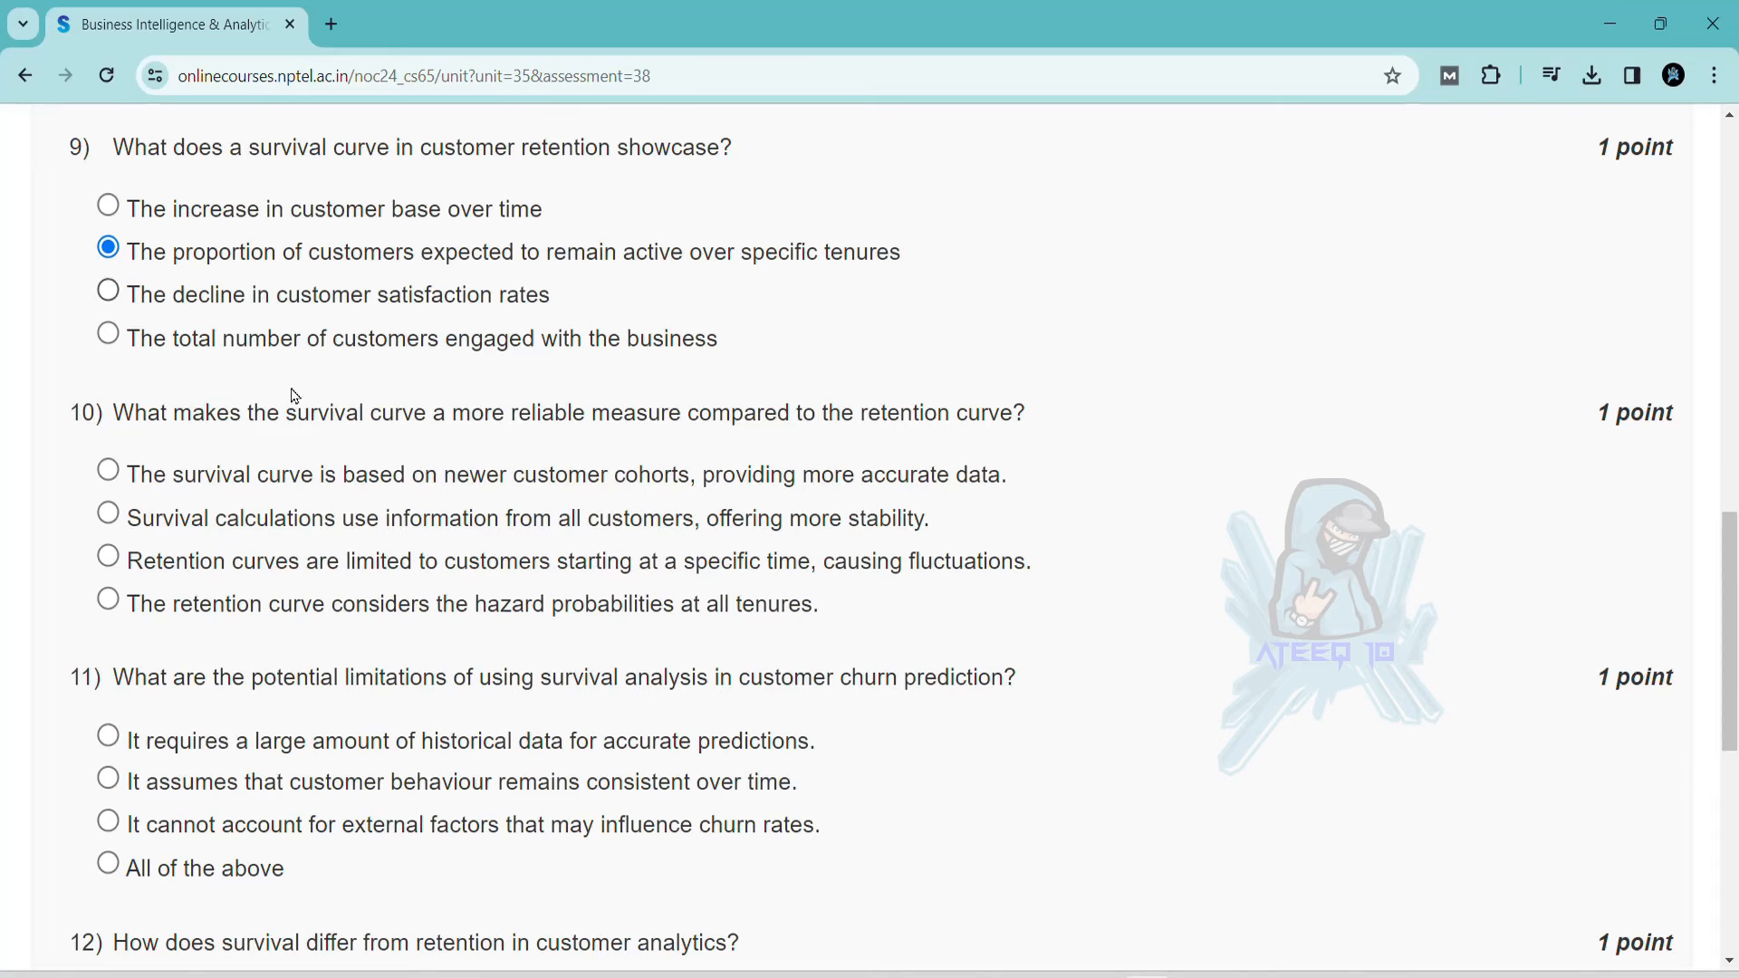
# Step: Scroll down through the quiz to the final question 15
pyautogui.scroll(-3)
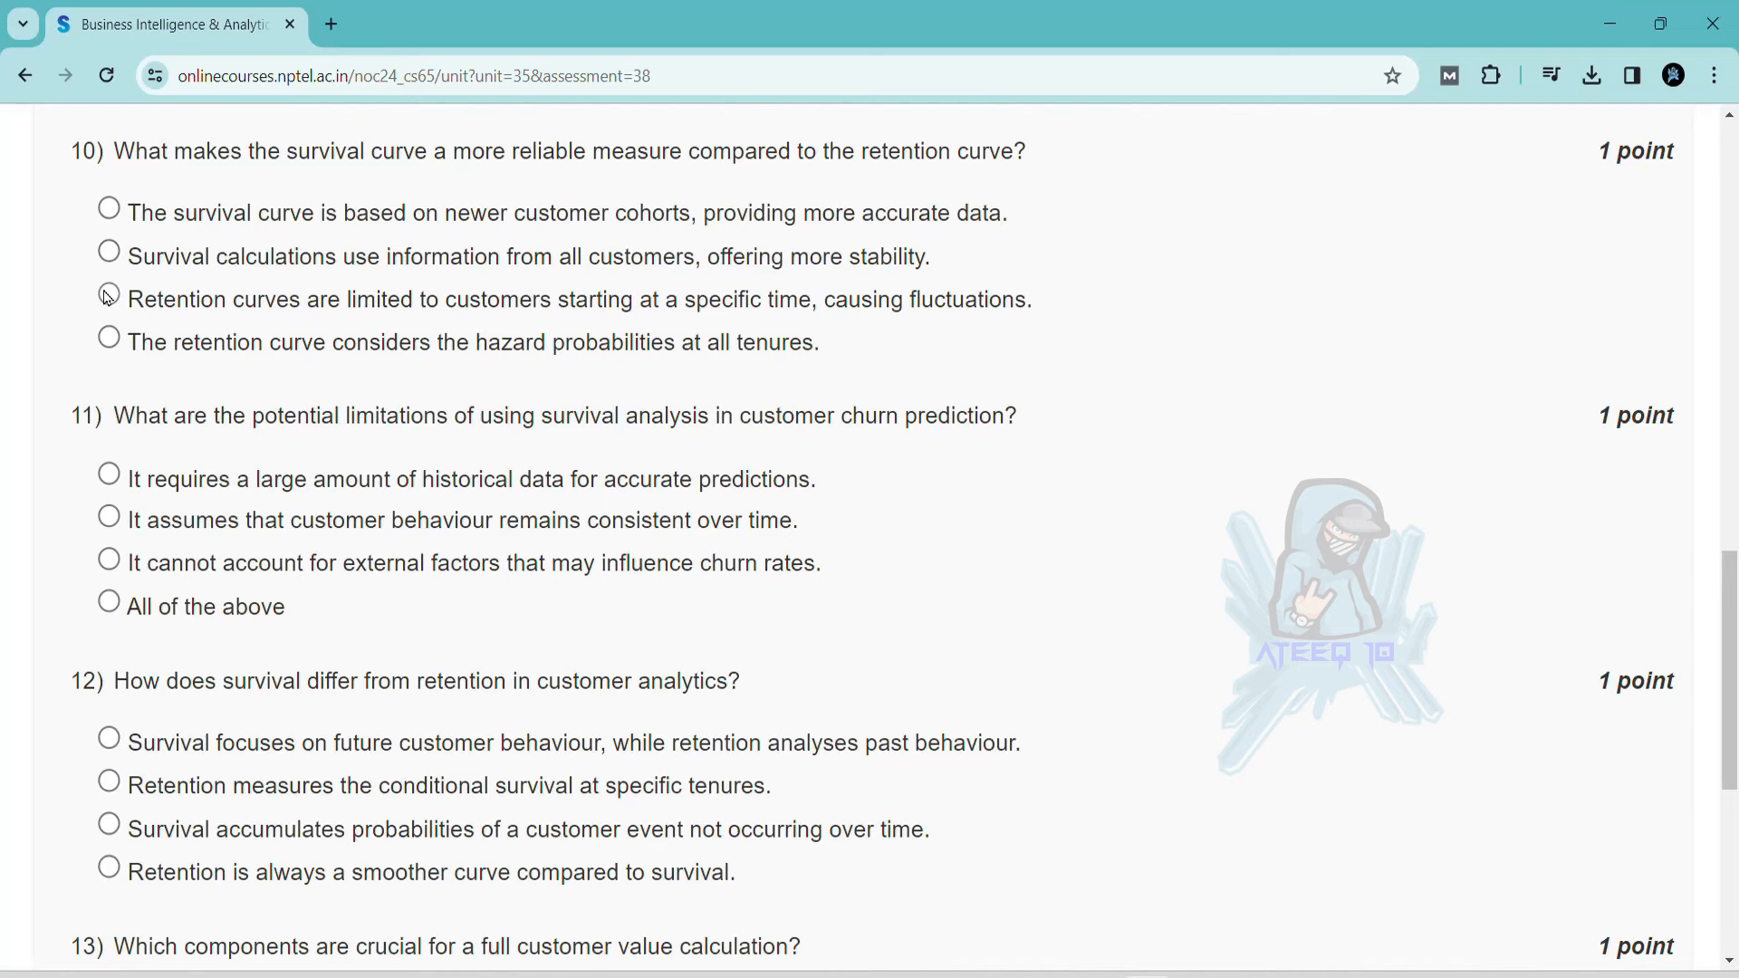
pyautogui.scroll(-3)
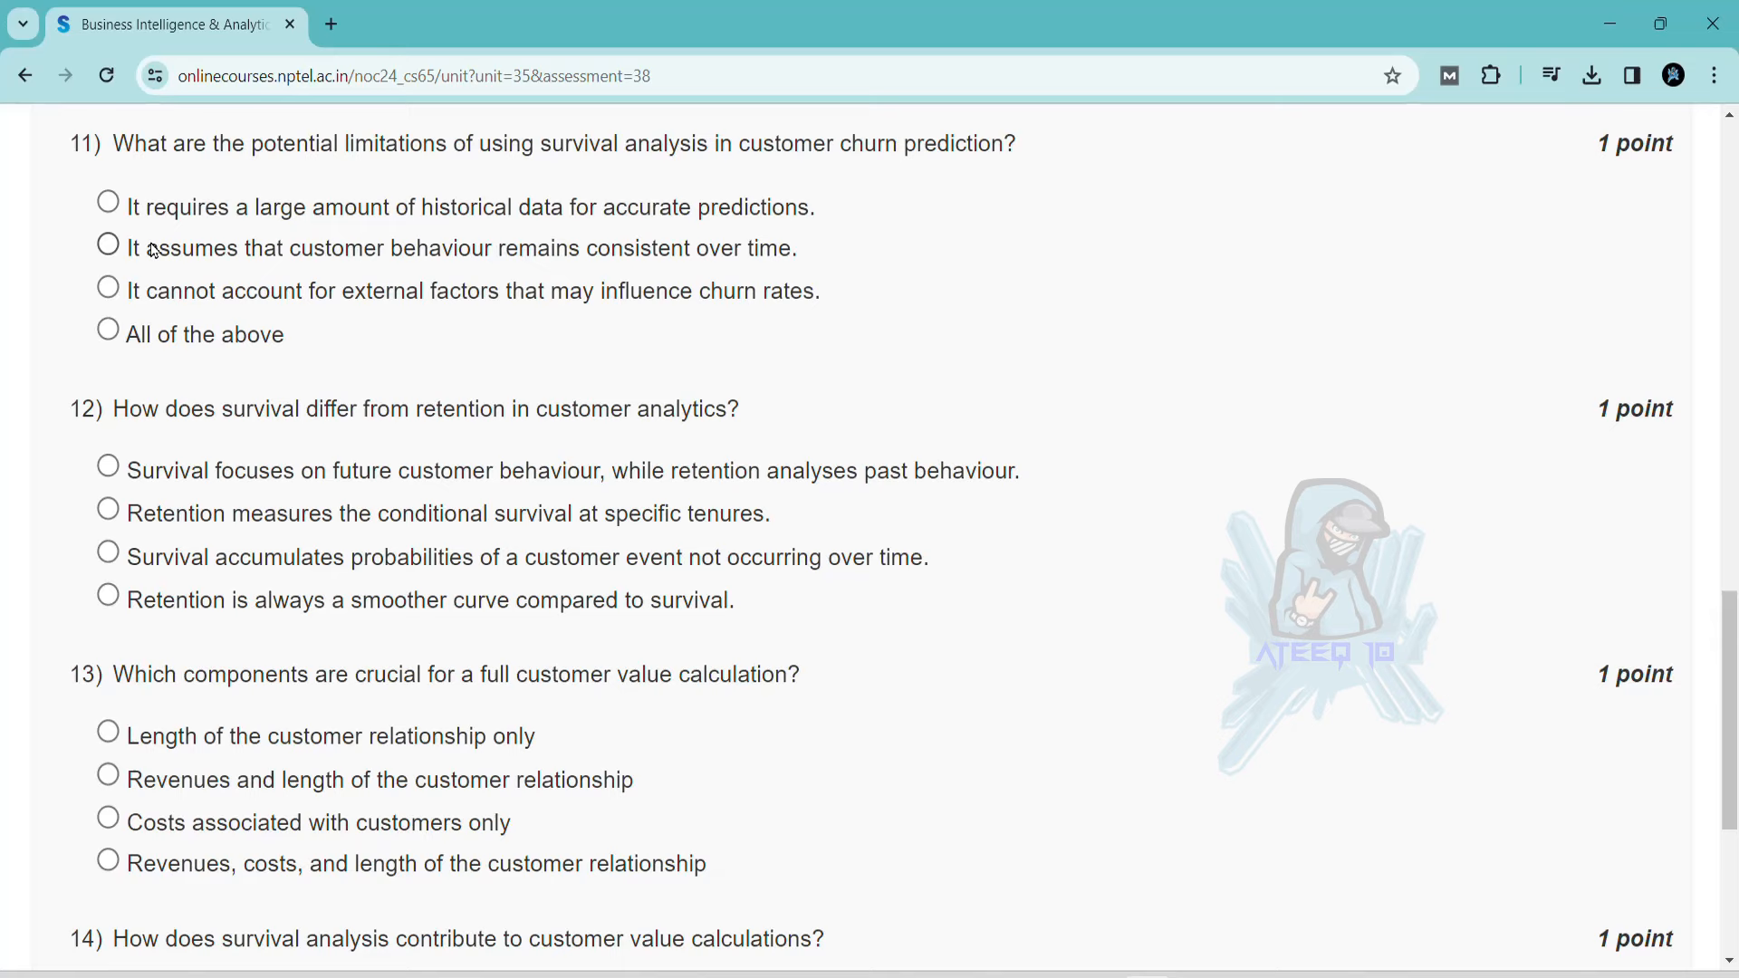
pyautogui.scroll(-3)
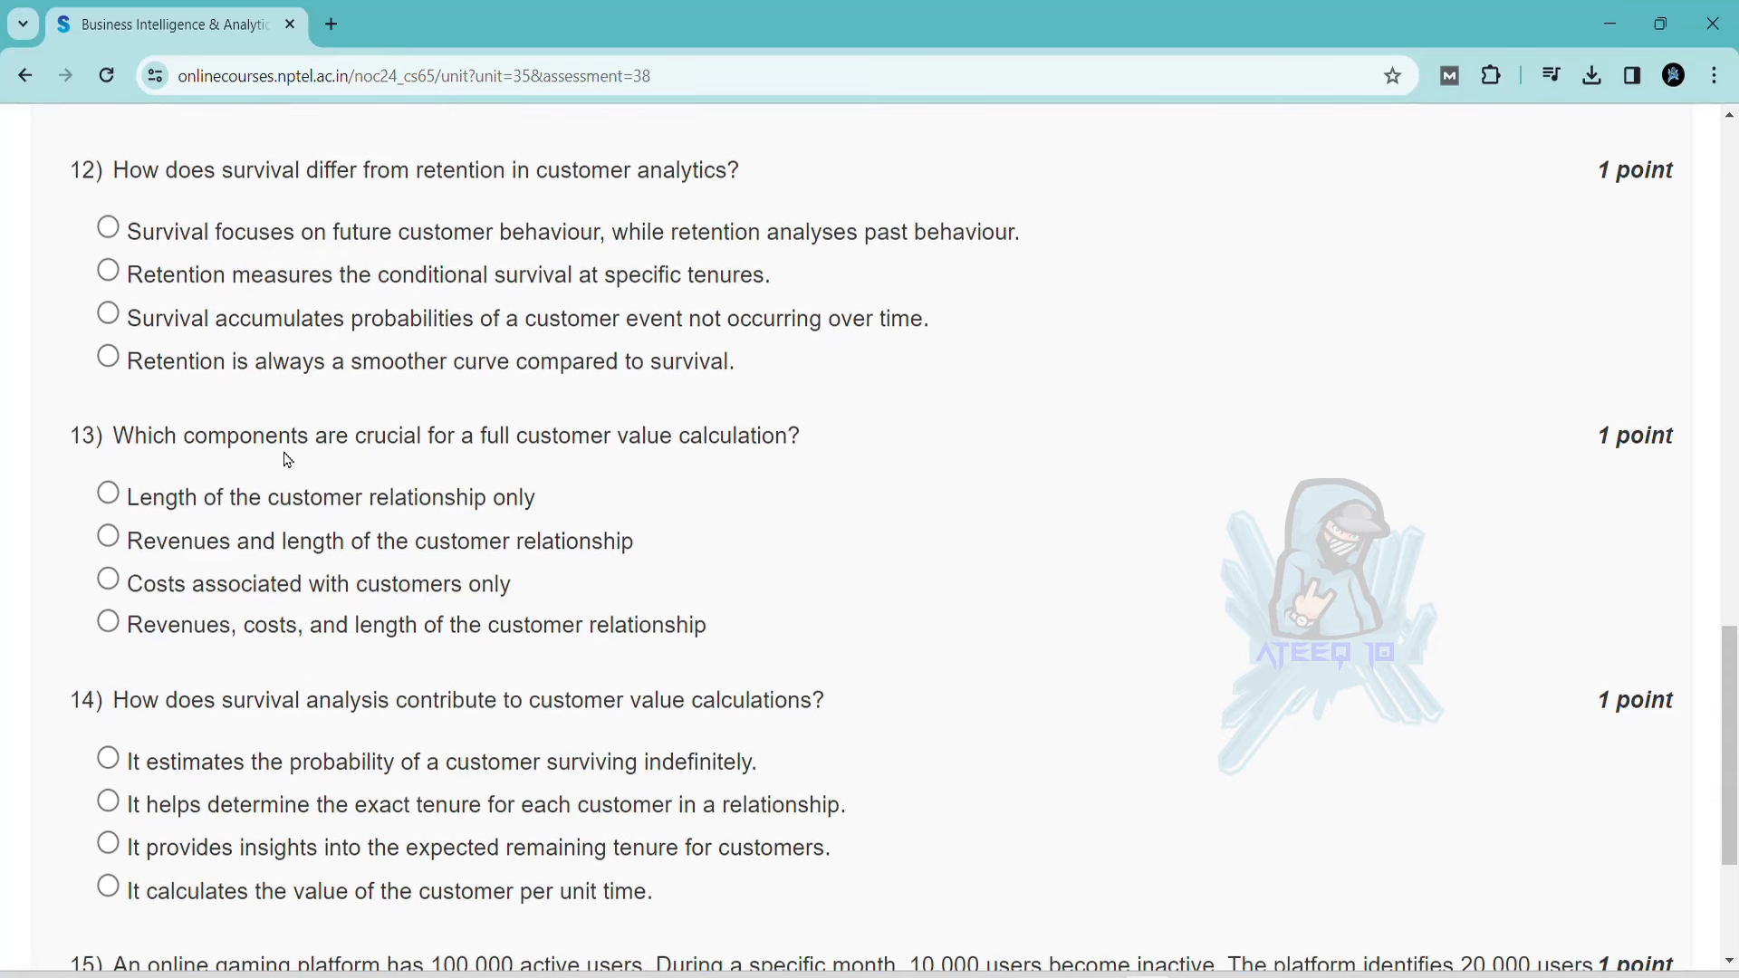
pyautogui.scroll(-3)
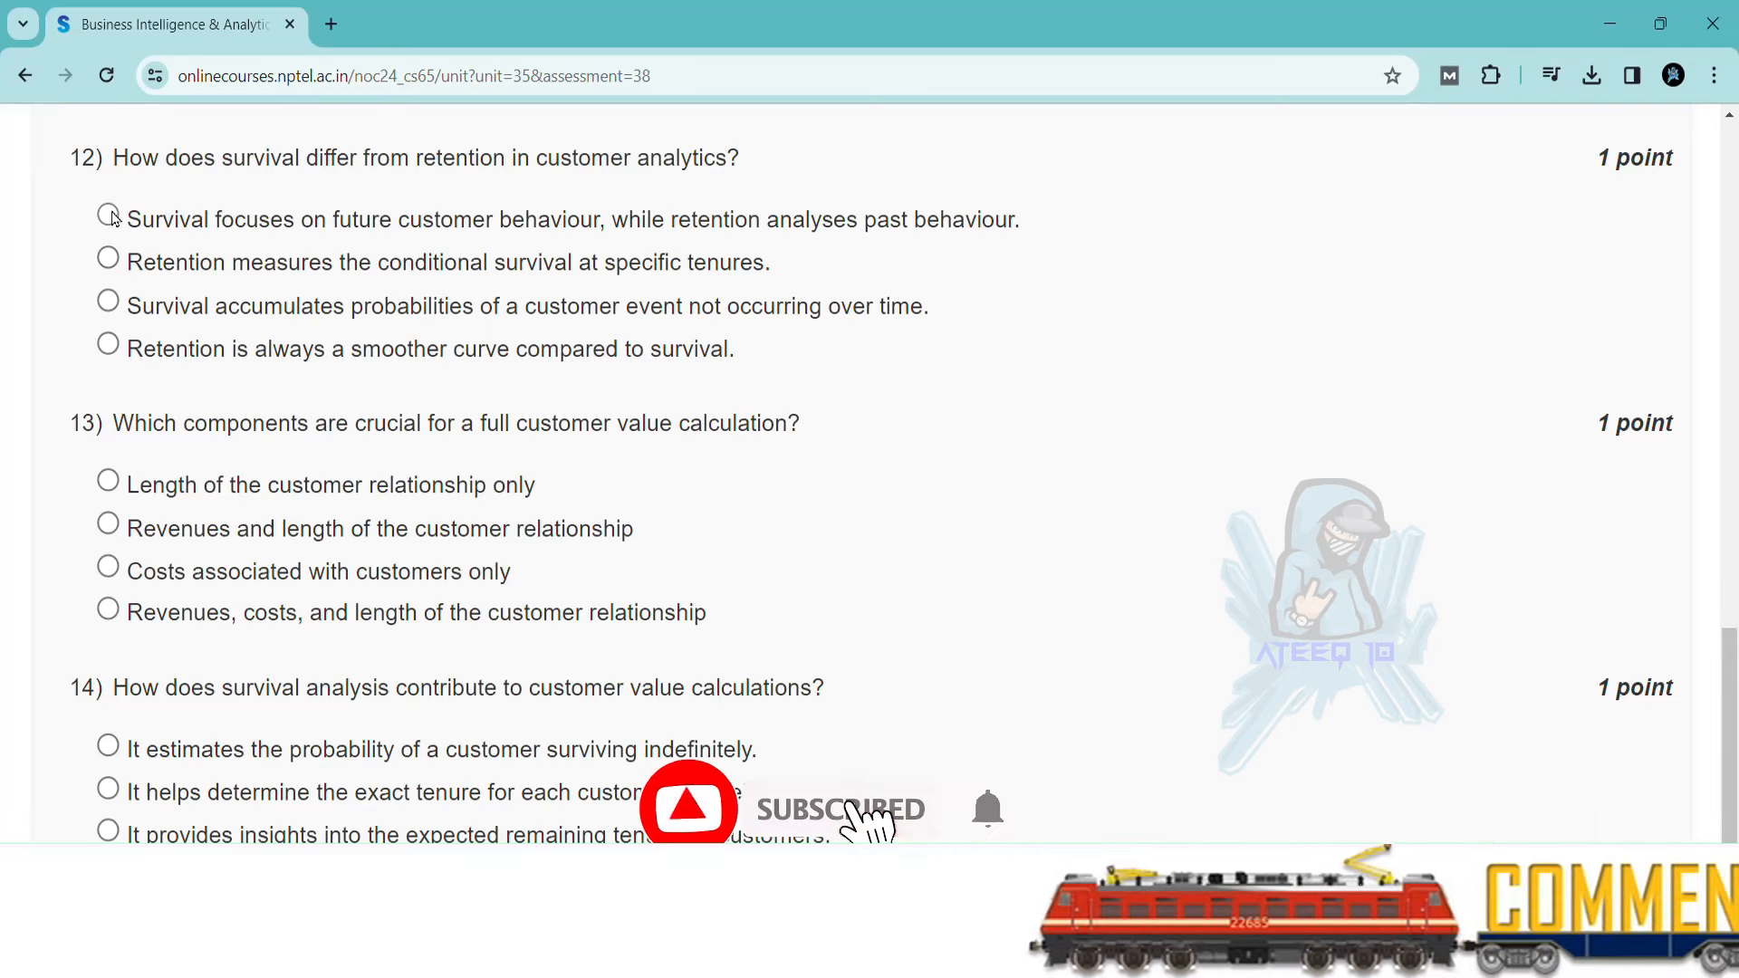
pyautogui.scroll(-3)
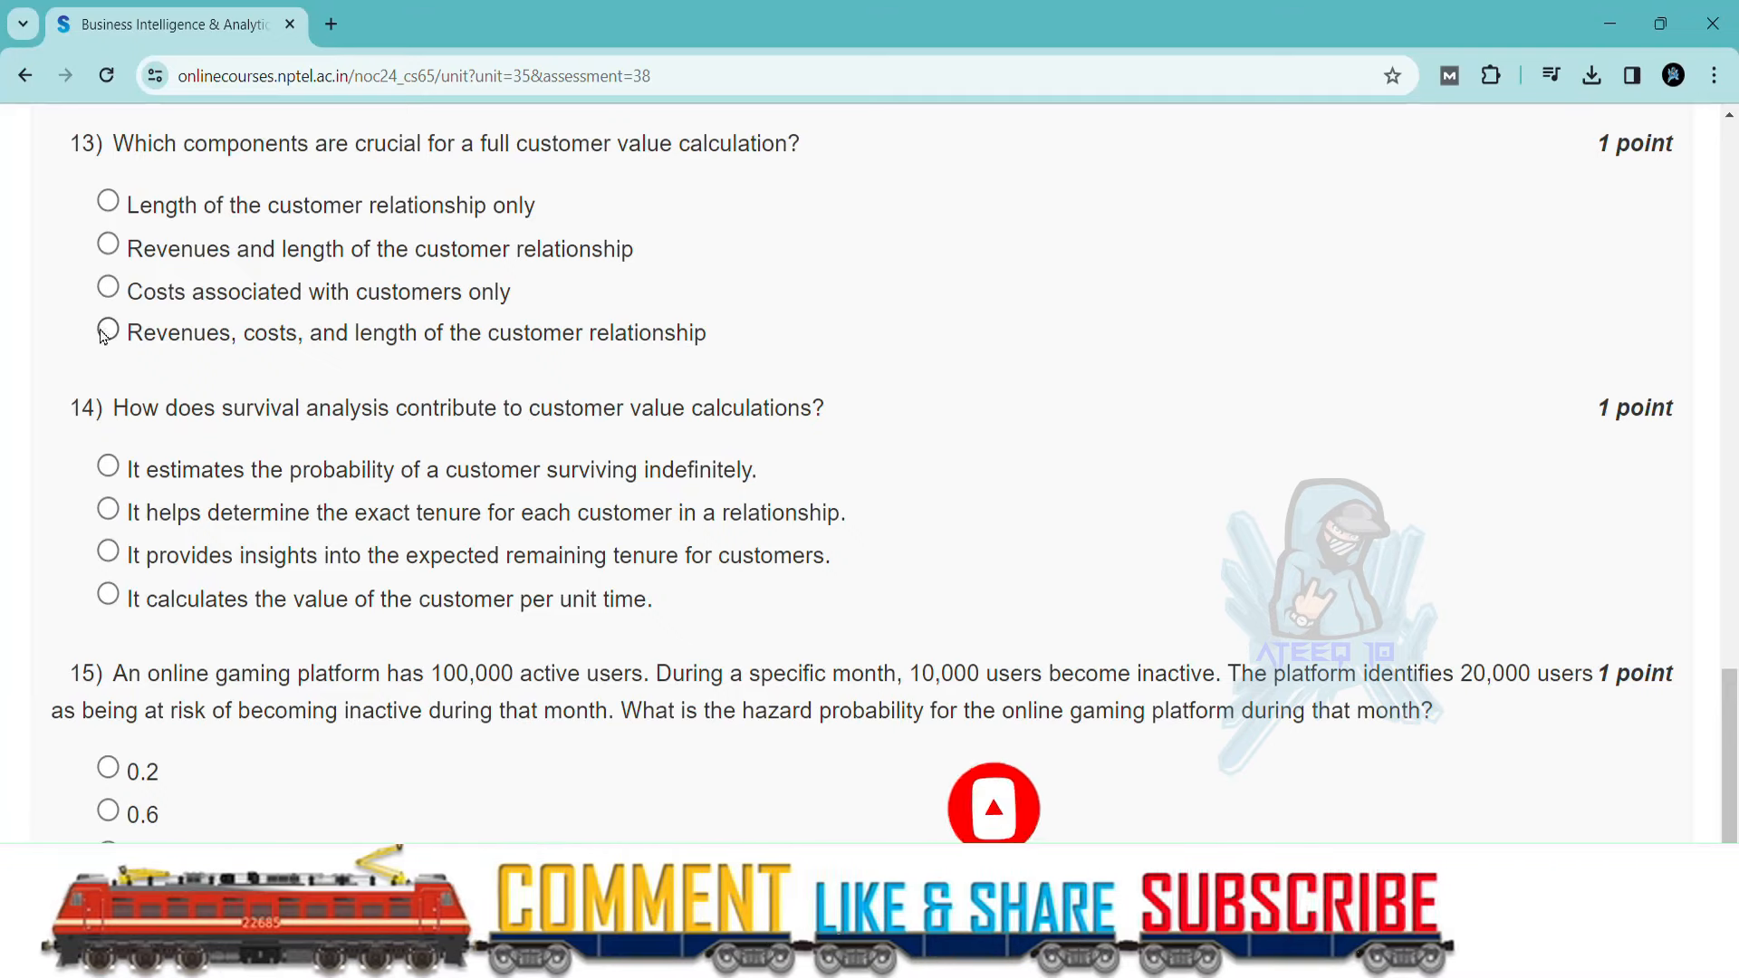
pyautogui.scroll(-3)
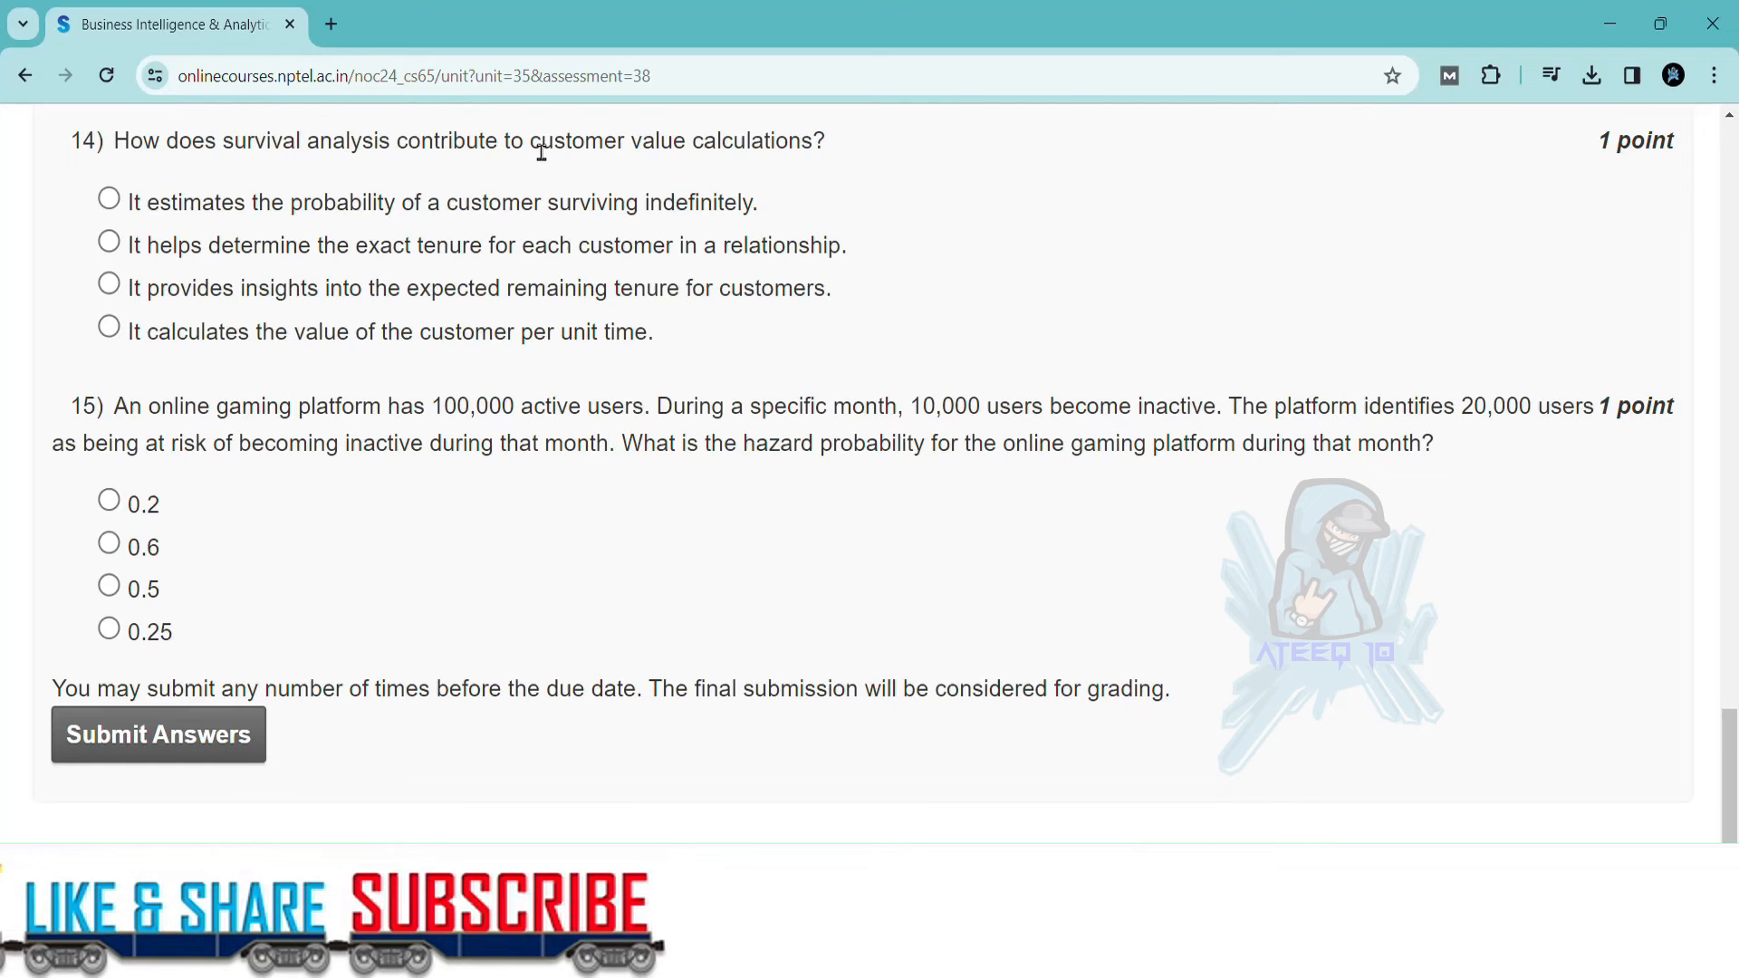
# Step: Pick 'expected remaining tenure' for Q14 and 0.6 for Q15, then submit the answers
pyautogui.click(108, 284)
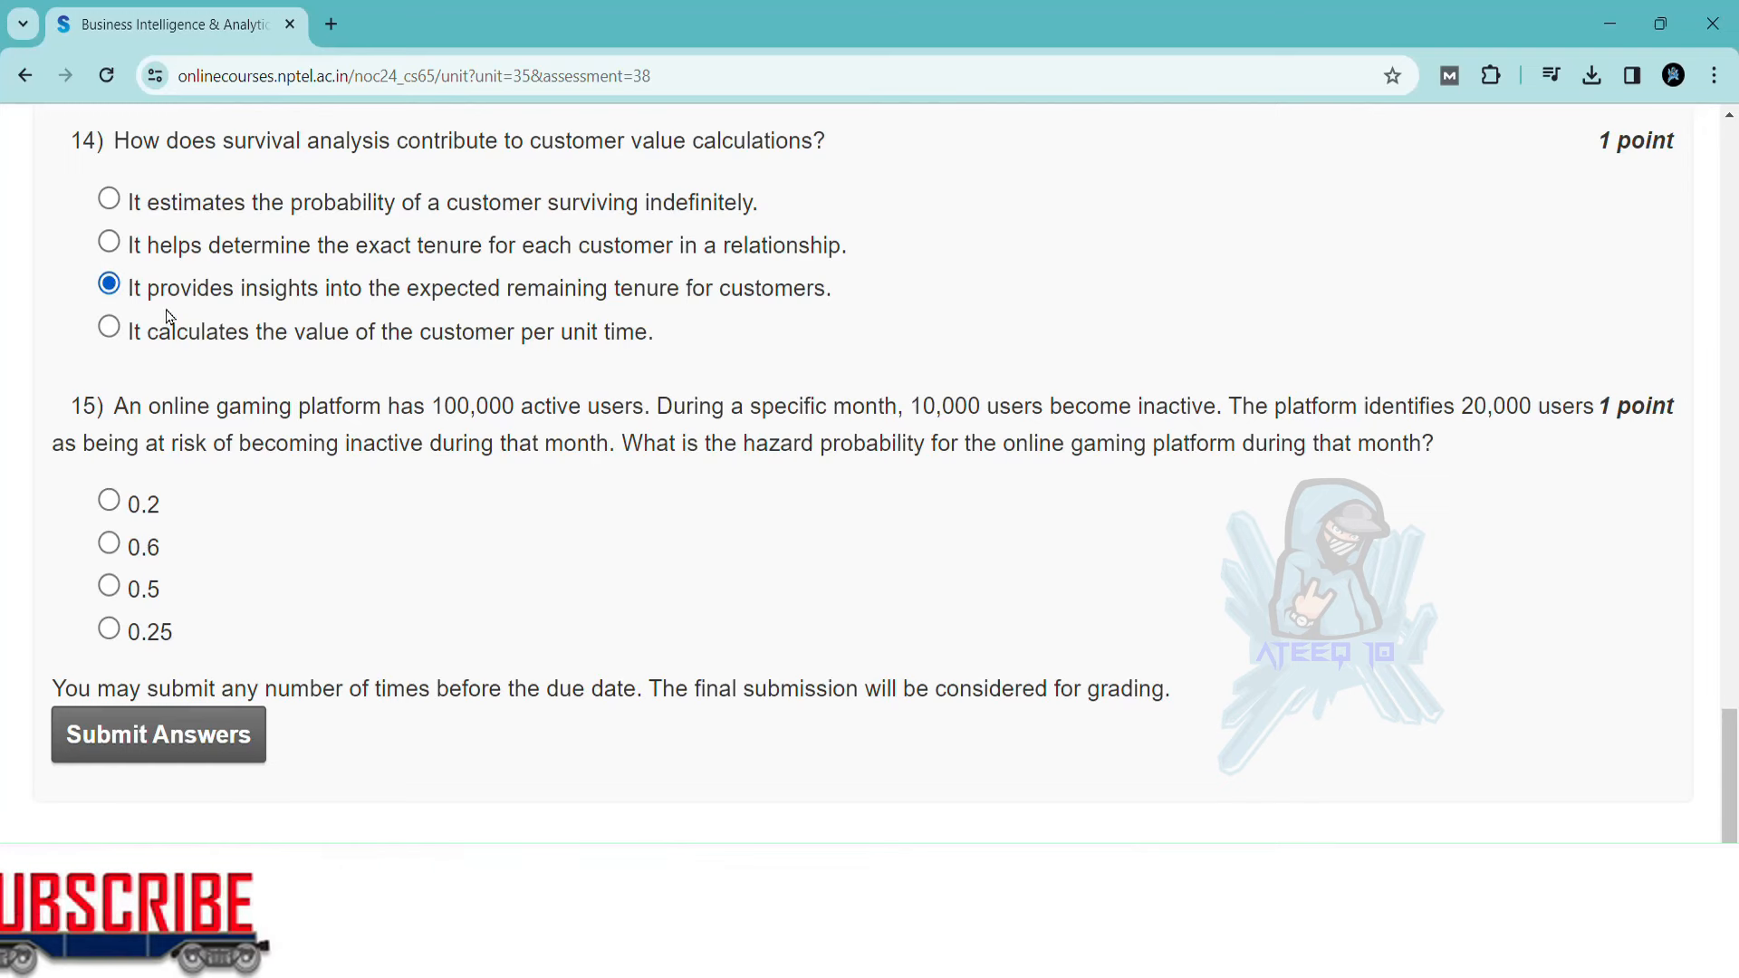
pyautogui.scroll(-3)
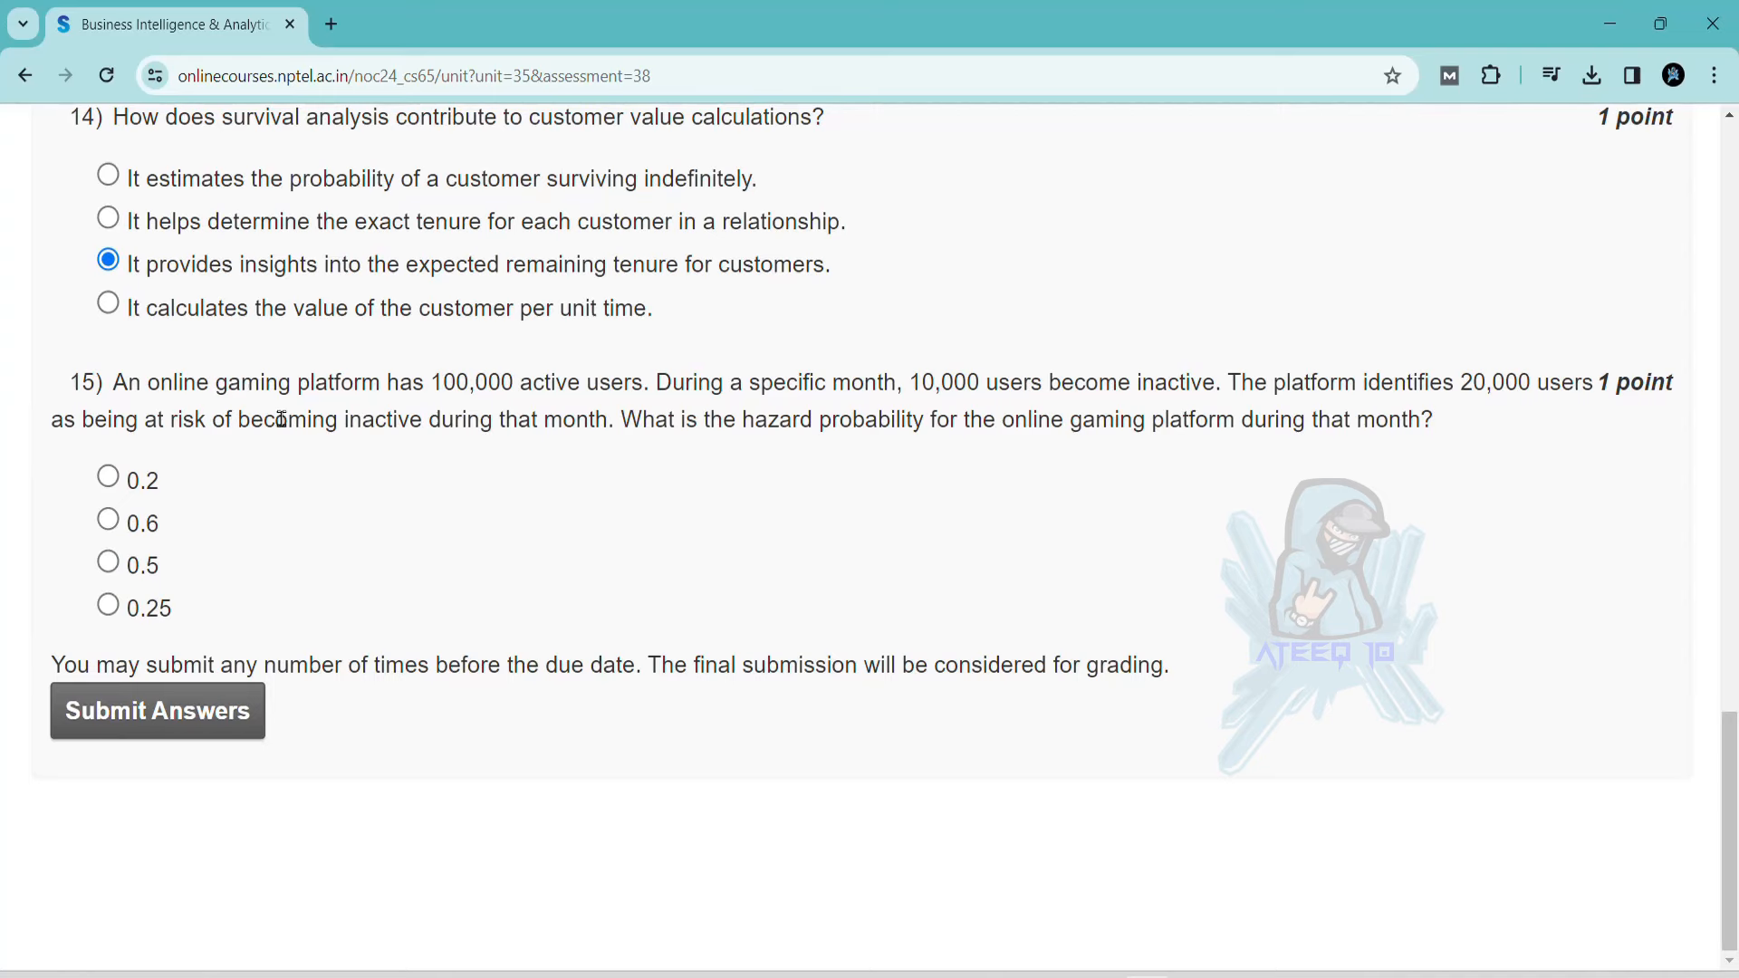
pyautogui.click(107, 522)
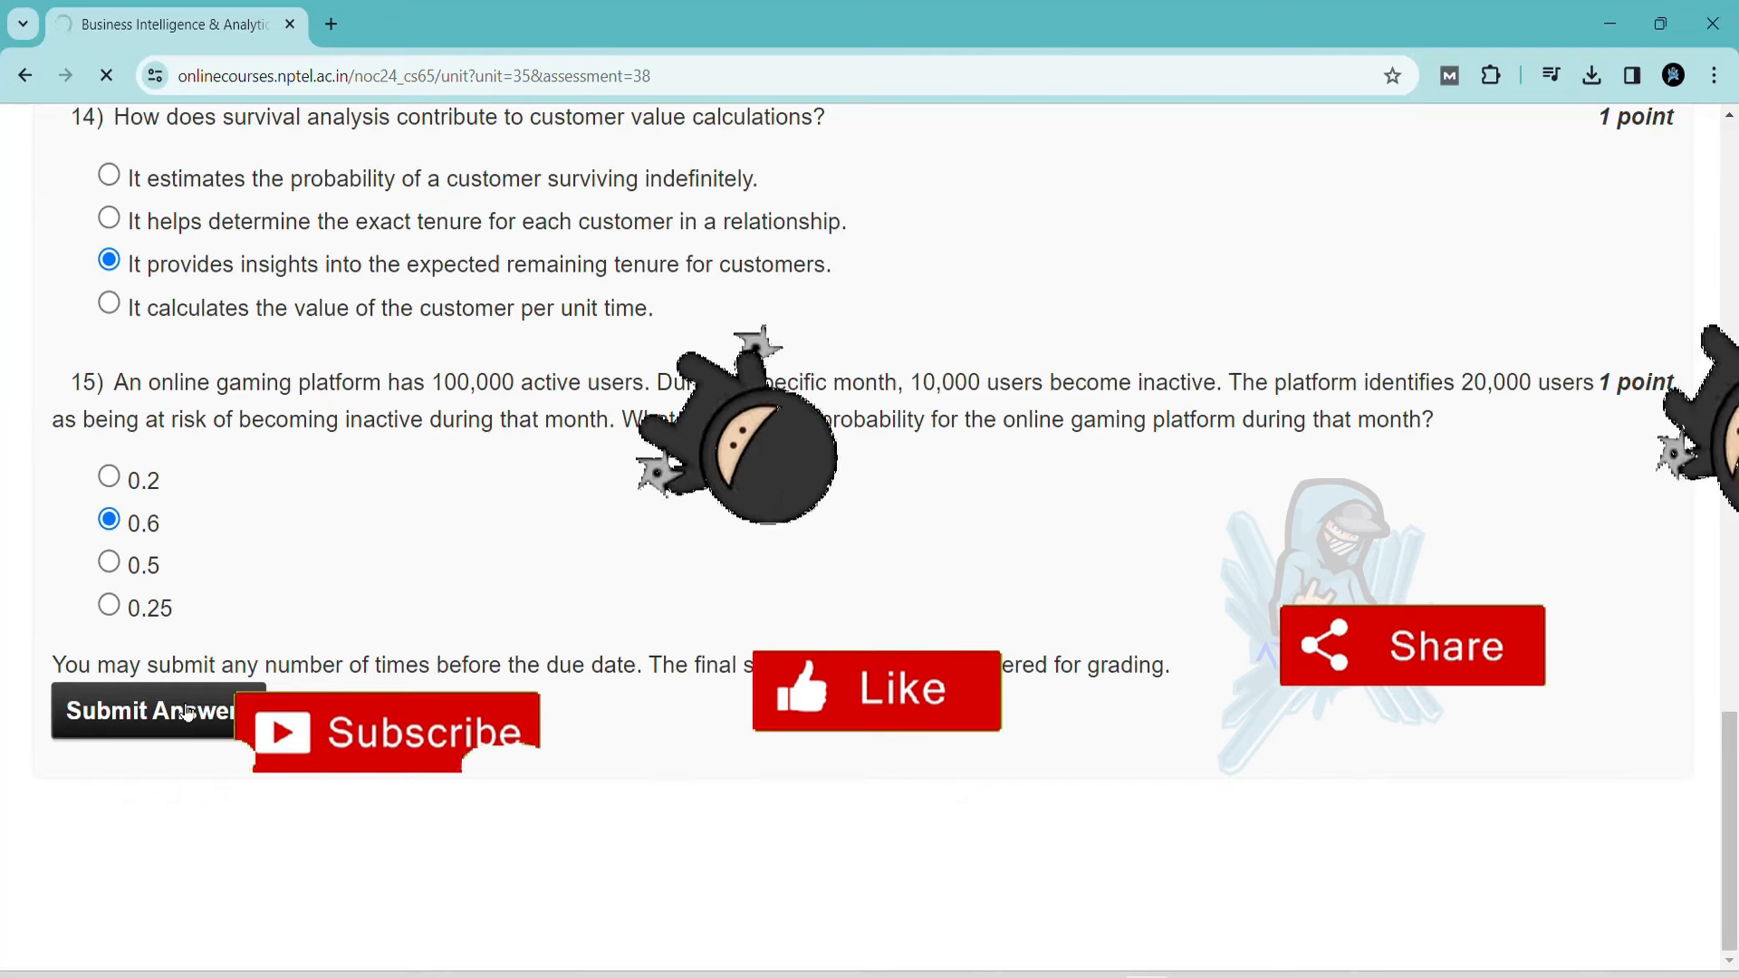
pyautogui.click(149, 710)
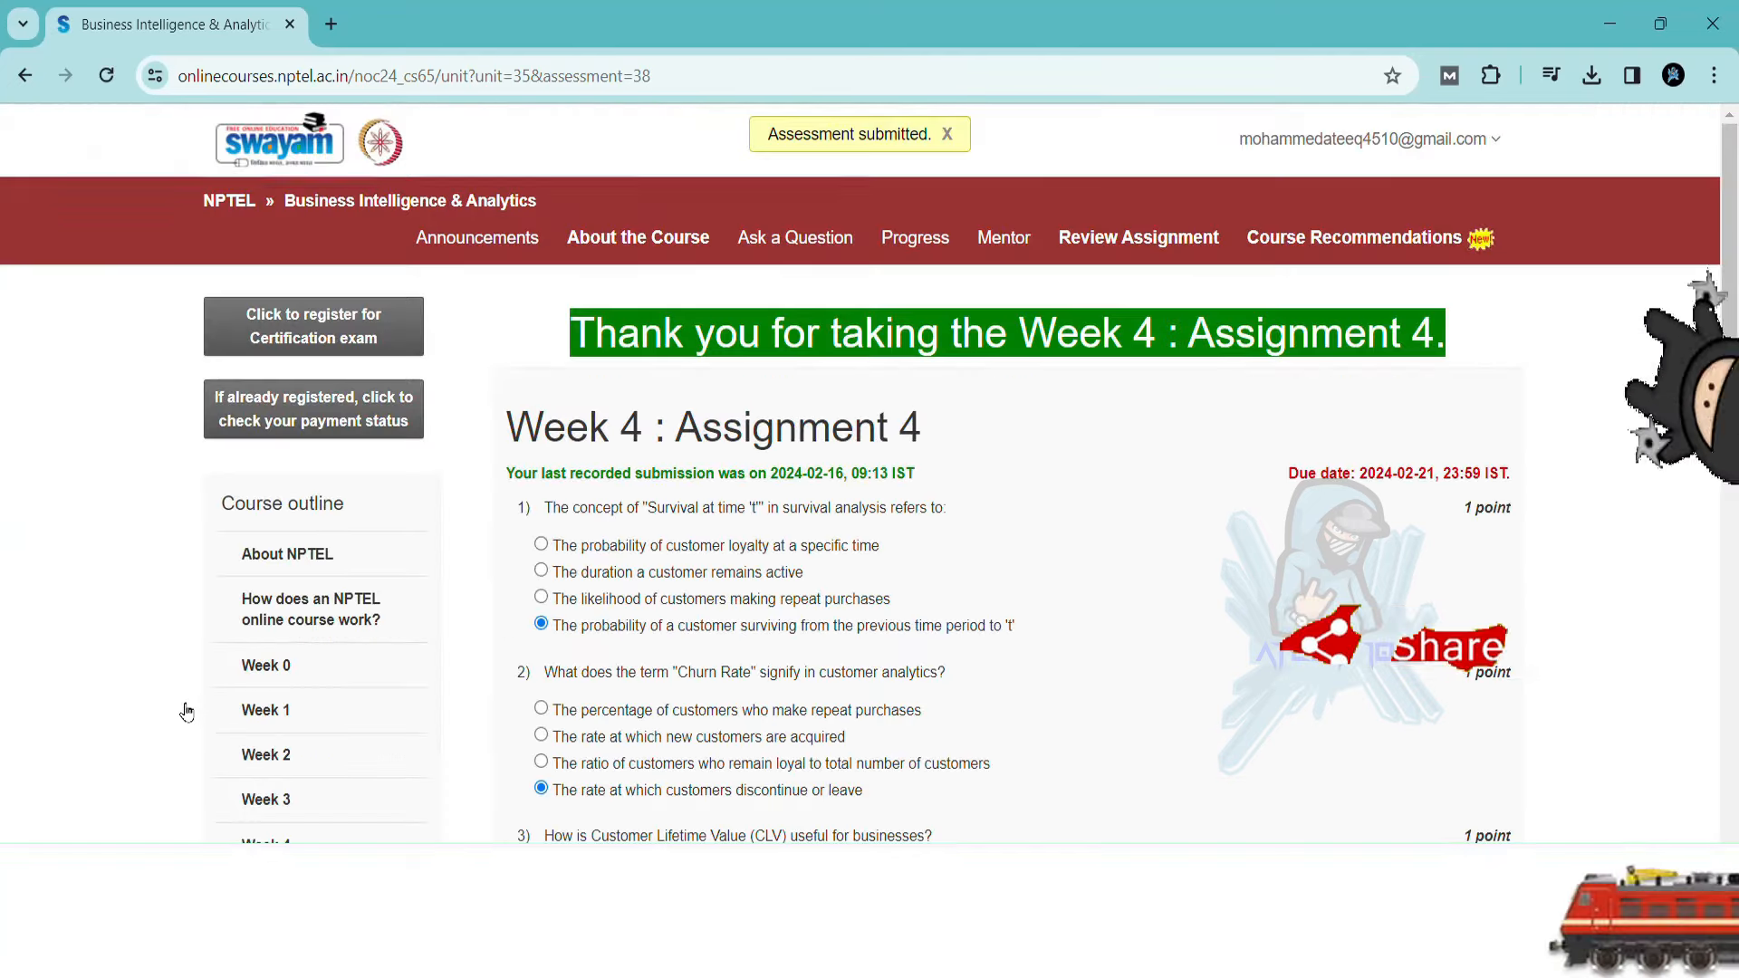